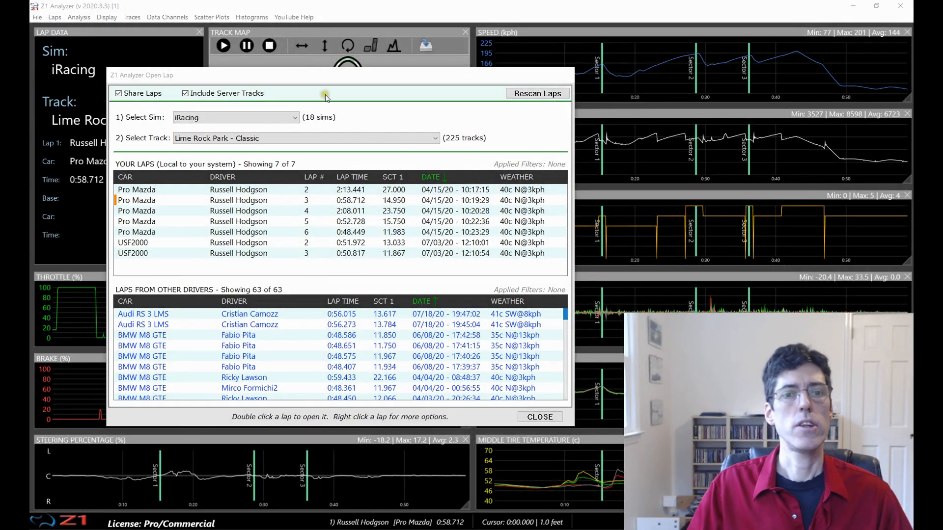
{"action": "mouse_move", "coordinate": [436, 108]}
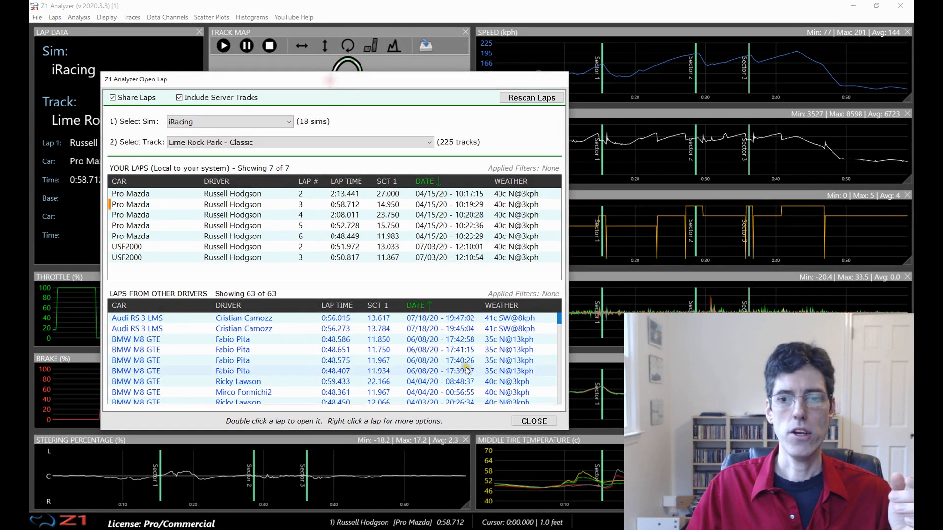
Step: Bring up the File menu's list of commands
{"action": "left_click", "coordinate": [38, 17]}
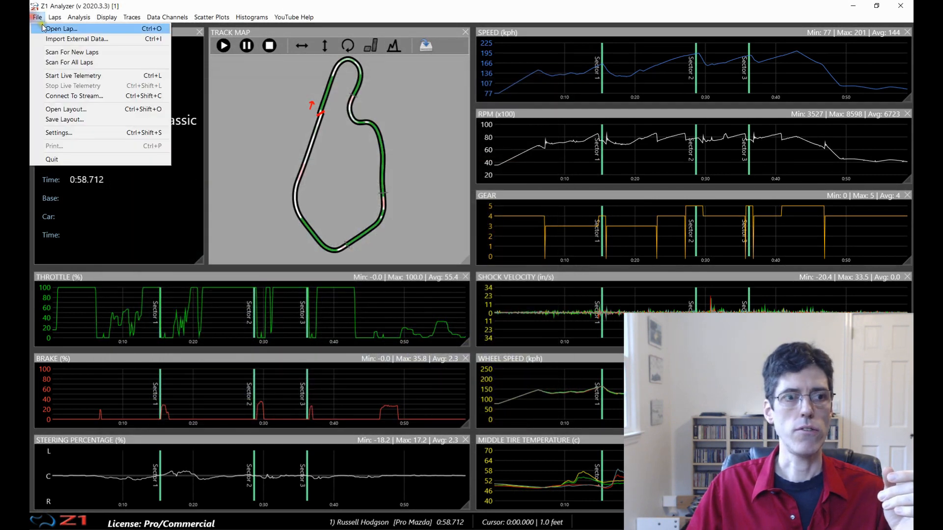
Step: Reopen the Open Lap window via File > Open Lap
{"action": "left_click", "coordinate": [57, 28]}
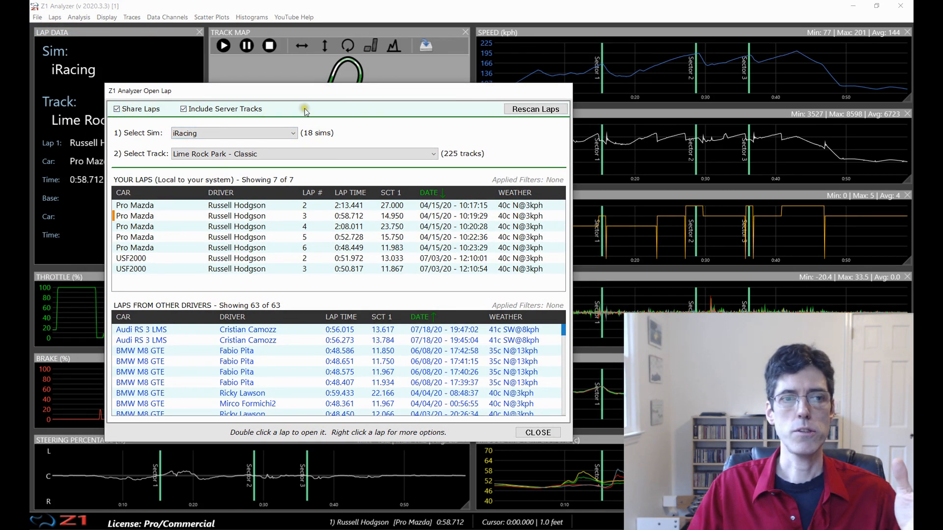
{"action": "mouse_move", "coordinate": [219, 109]}
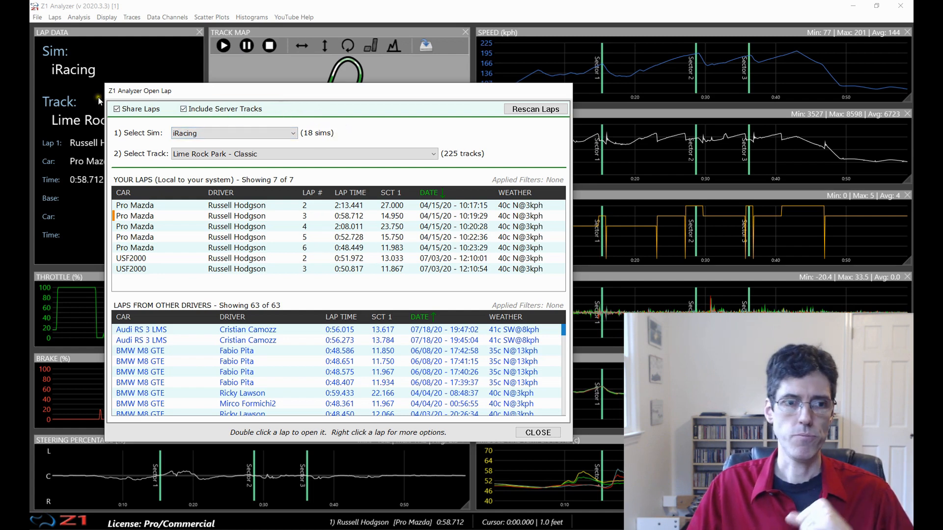
{"action": "mouse_move", "coordinate": [117, 109]}
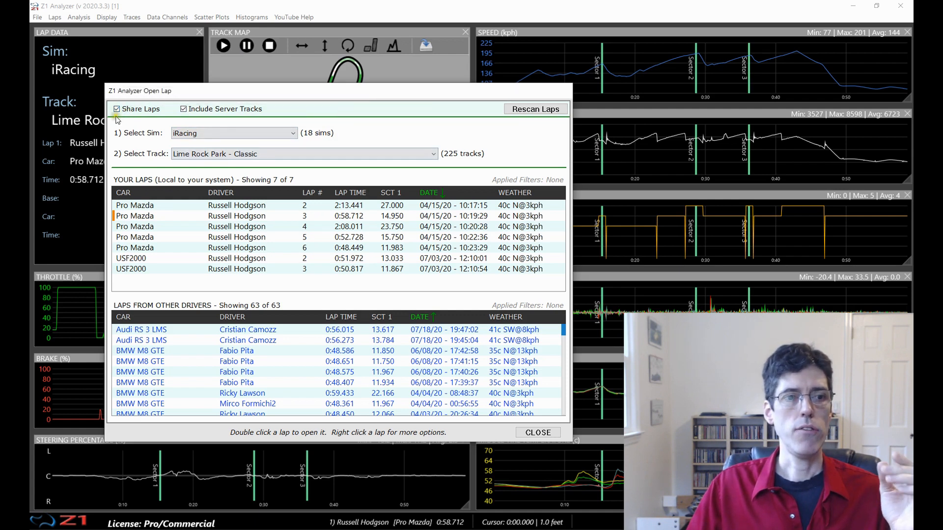
Step: Turn Share Laps off and back on, keeping other drivers' laps listed
{"action": "left_click", "coordinate": [117, 109]}
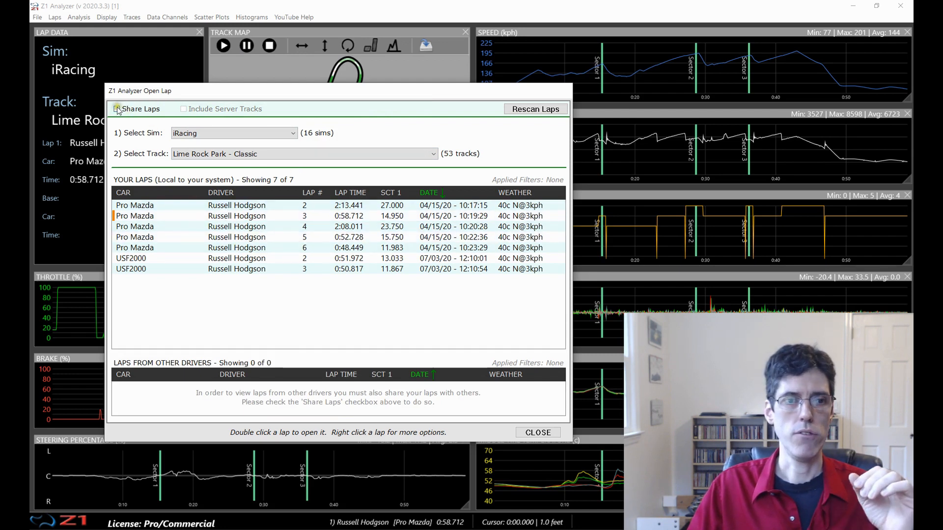
{"action": "left_click", "coordinate": [117, 109]}
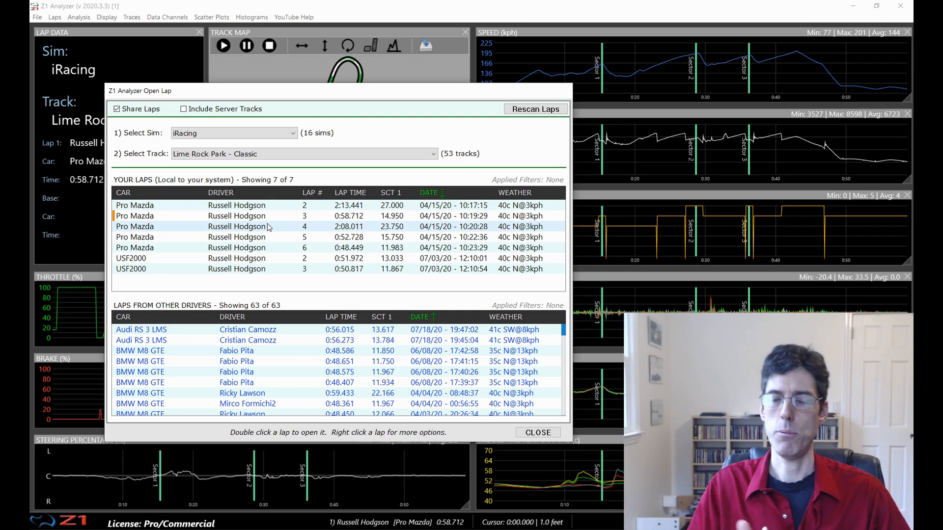
{"action": "mouse_move", "coordinate": [216, 150]}
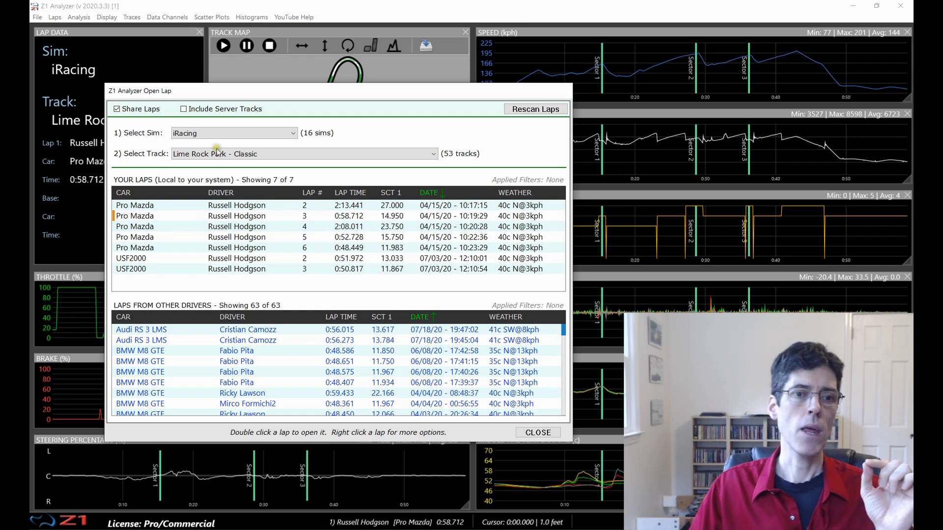
{"action": "mouse_move", "coordinate": [184, 109]}
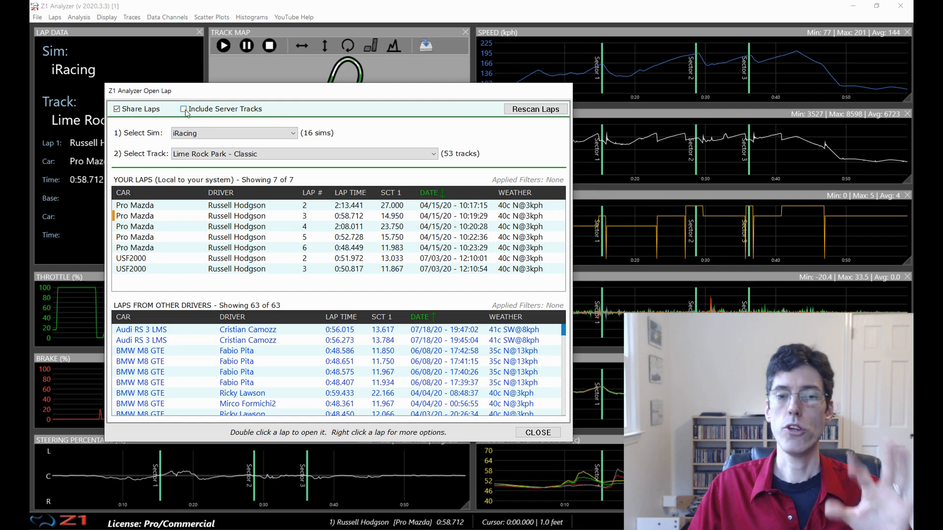
Step: Toggle Include Server Tracks off and on, leaving server tracks included (18 sims, 225 tracks)
{"action": "left_click", "coordinate": [303, 153]}
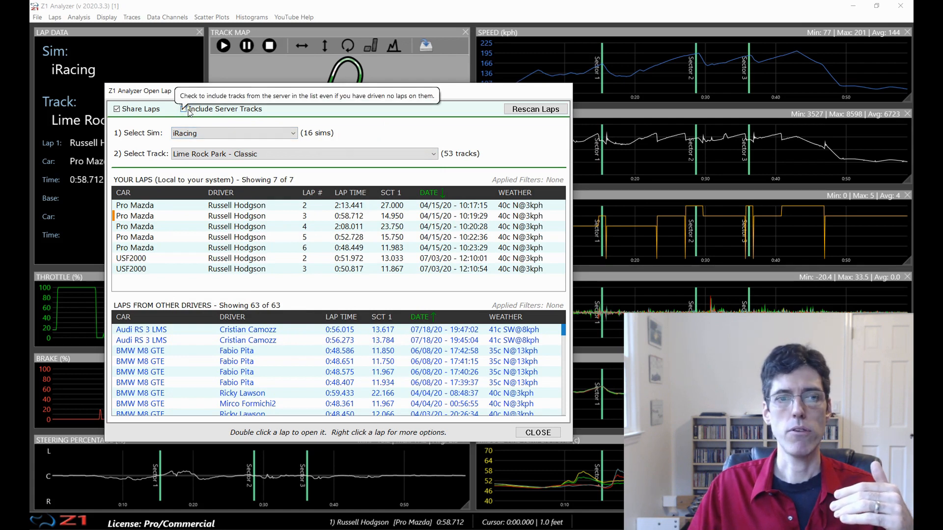
{"action": "left_click", "coordinate": [183, 109]}
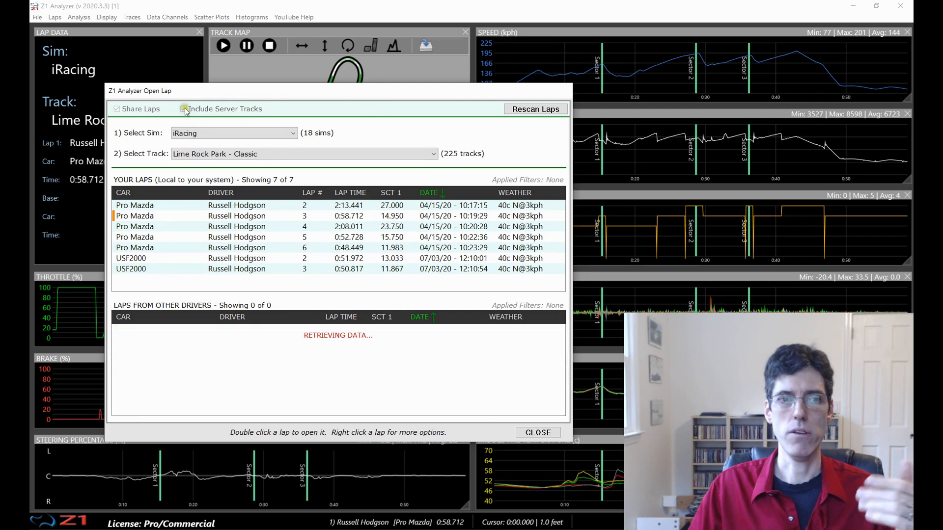
{"action": "left_click", "coordinate": [182, 109]}
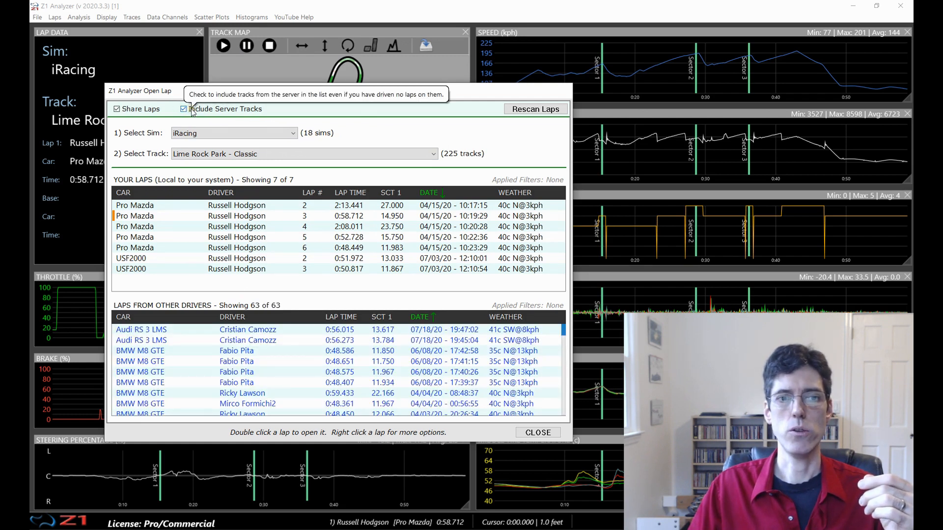
{"action": "mouse_move", "coordinate": [452, 159]}
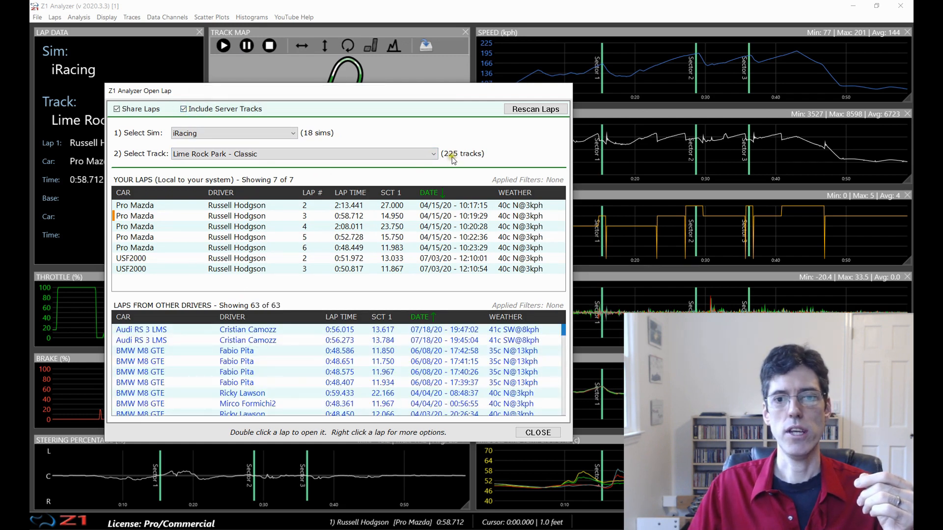
{"action": "mouse_move", "coordinate": [451, 157]}
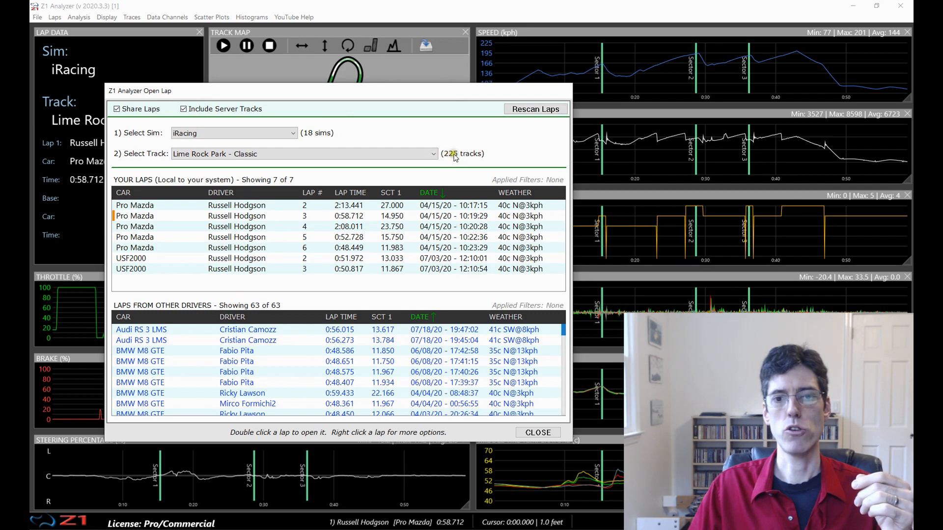
{"action": "left_click", "coordinate": [184, 109]}
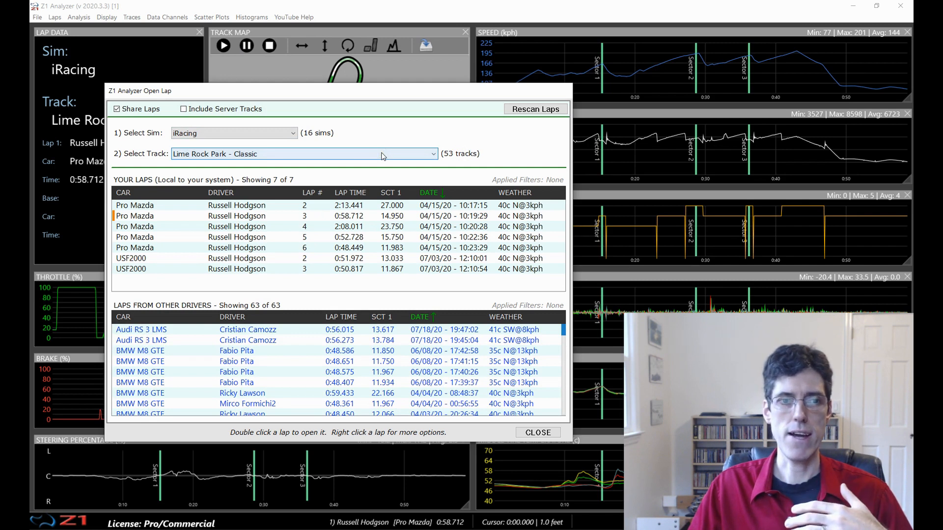
{"action": "mouse_move", "coordinate": [286, 127]}
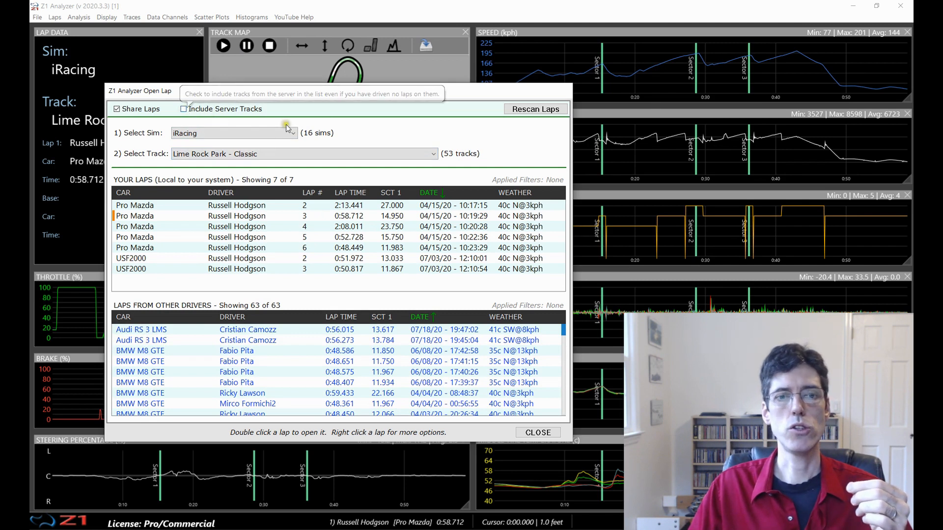
{"action": "mouse_move", "coordinate": [352, 133]}
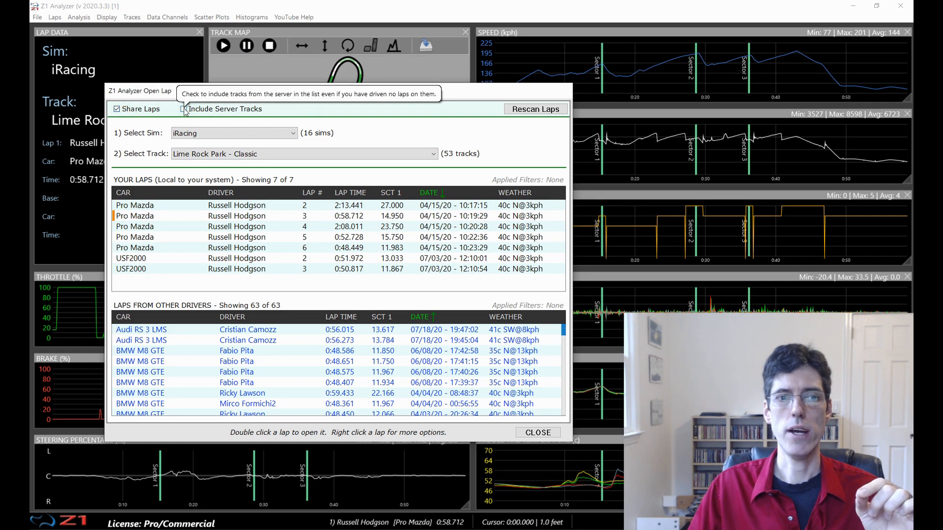
{"action": "left_click", "coordinate": [183, 109]}
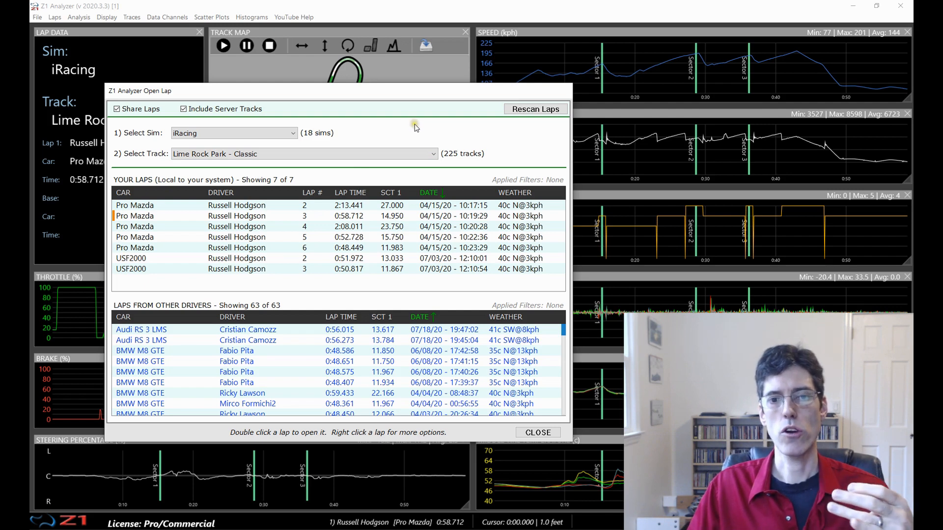
{"action": "mouse_move", "coordinate": [403, 133]}
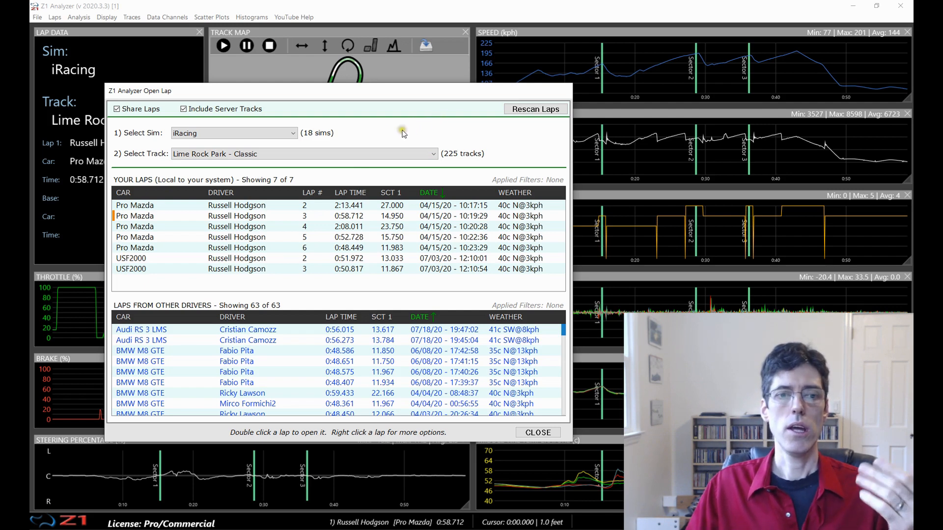
{"action": "mouse_move", "coordinate": [287, 215]}
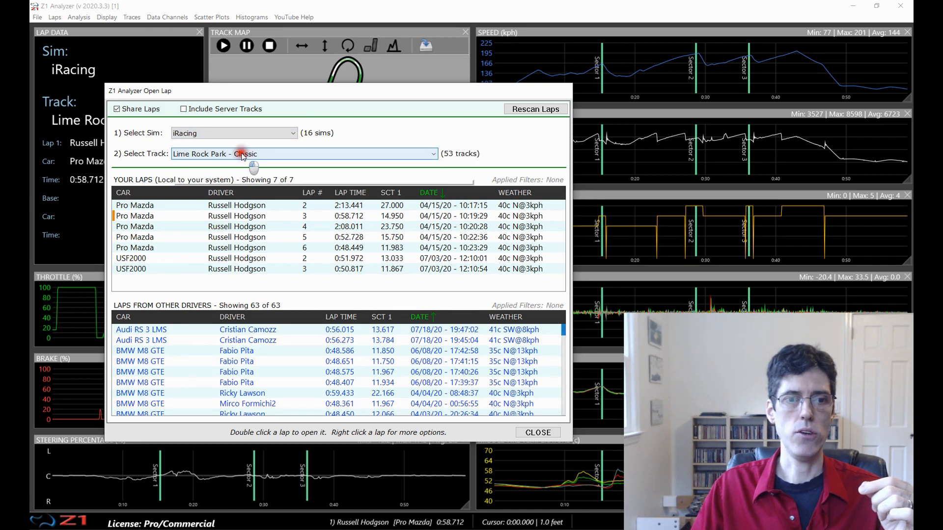
Step: Show the Select Track list of the 53 available tracks
{"action": "left_click", "coordinate": [430, 154]}
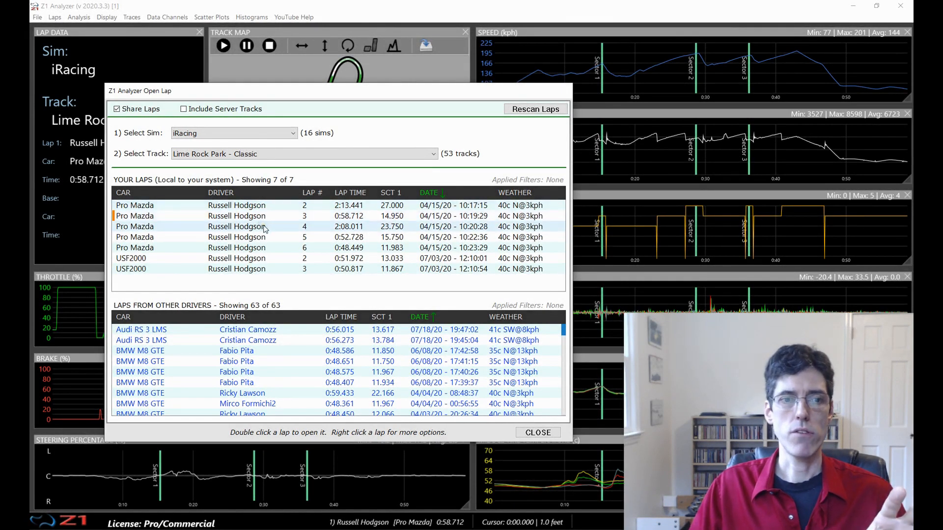
{"action": "left_click", "coordinate": [234, 132]}
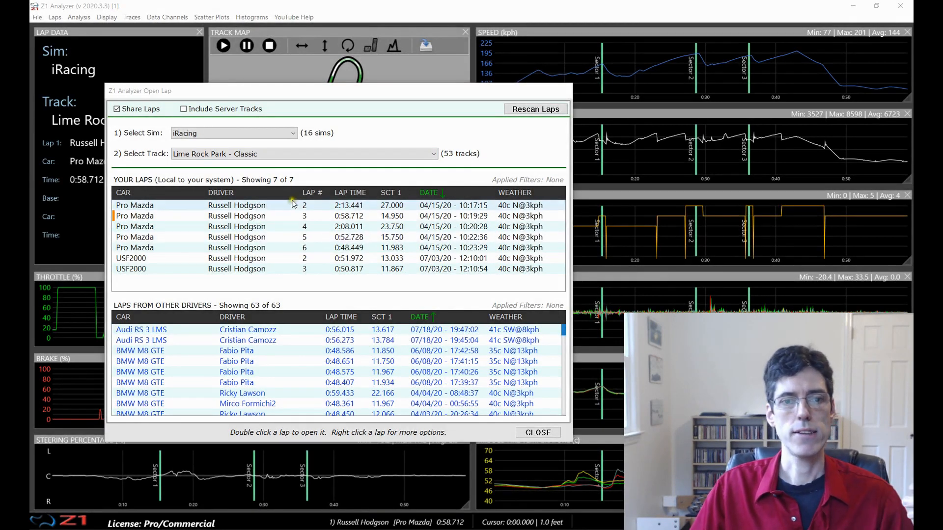
{"action": "mouse_move", "coordinate": [305, 250]}
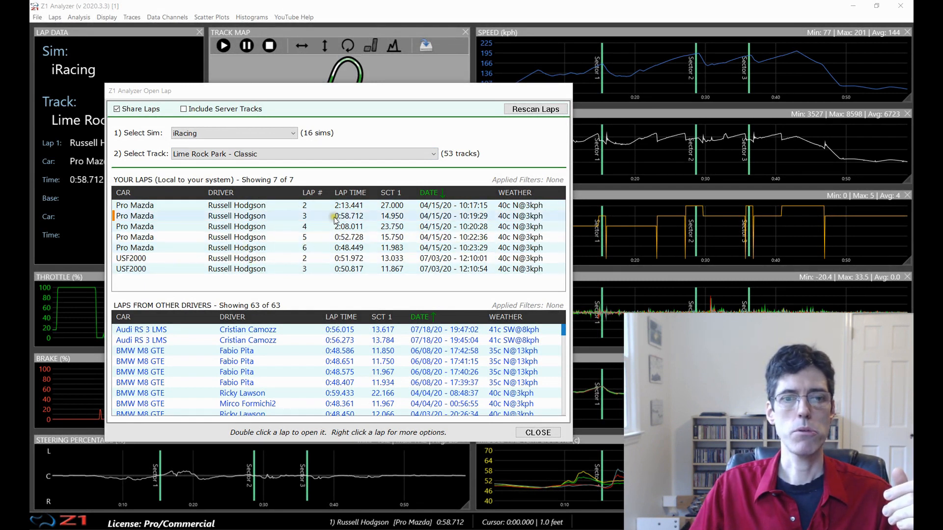
{"action": "mouse_move", "coordinate": [318, 237]}
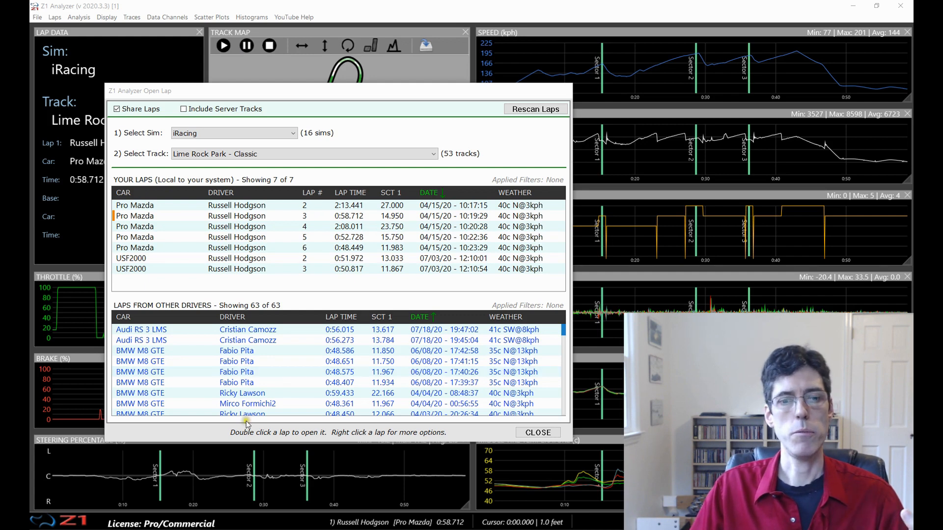
{"action": "scroll", "scroll_direction": "down", "scroll_amount": 3}
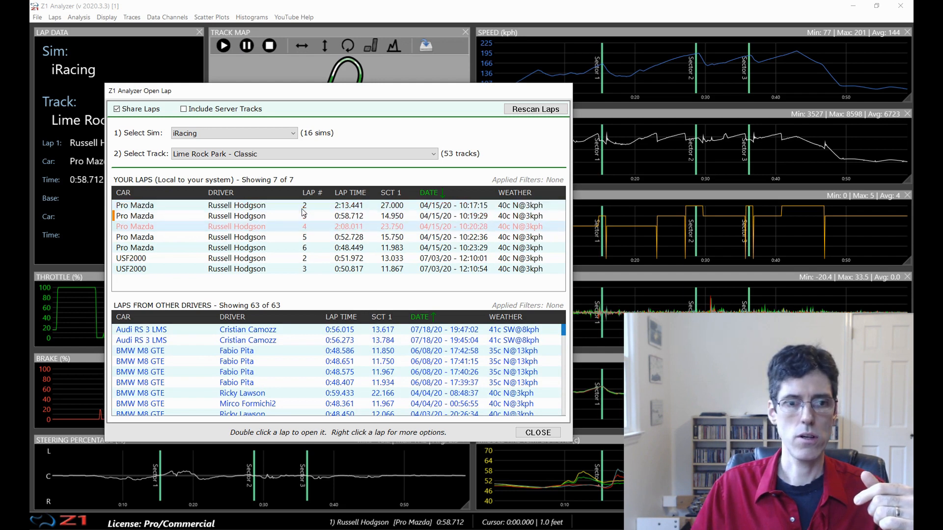
{"action": "left_click", "coordinate": [241, 248]}
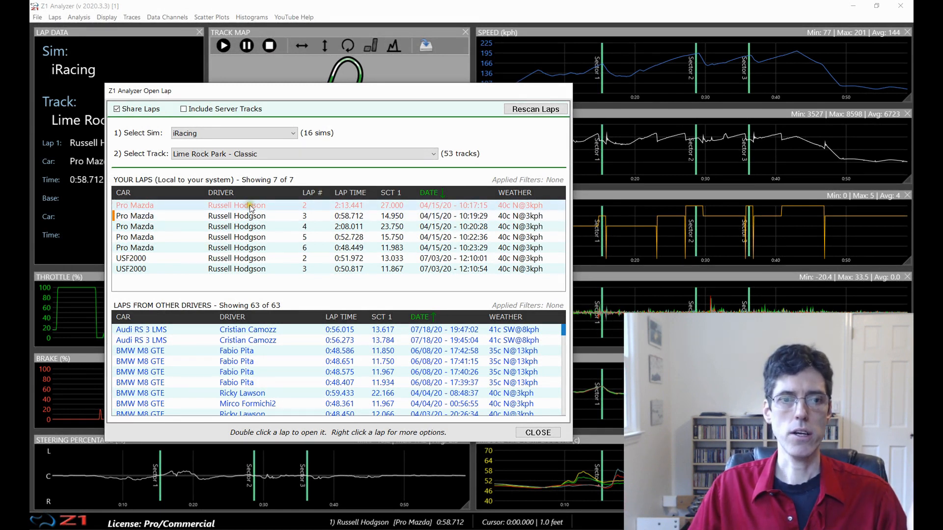
Step: Dismiss the lap 2 context menu and show the actions for the 0:52.728 lap instead
{"action": "right_click", "coordinate": [251, 206]}
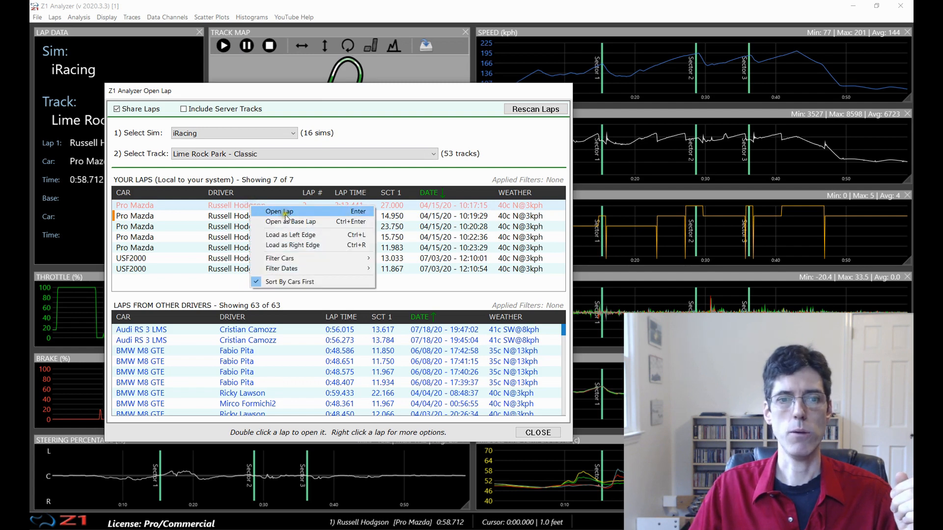
{"action": "mouse_move", "coordinate": [292, 221]}
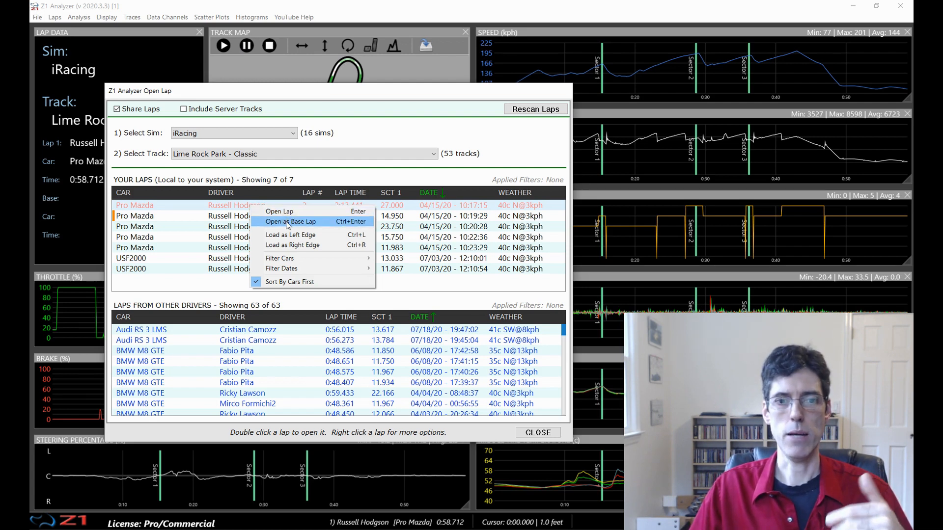
{"action": "mouse_move", "coordinate": [278, 211]}
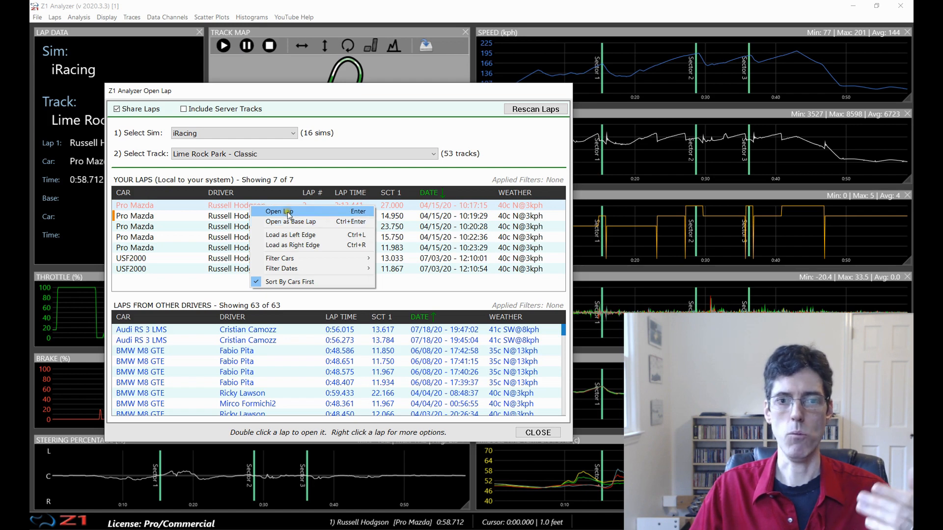
{"action": "mouse_move", "coordinate": [293, 221]}
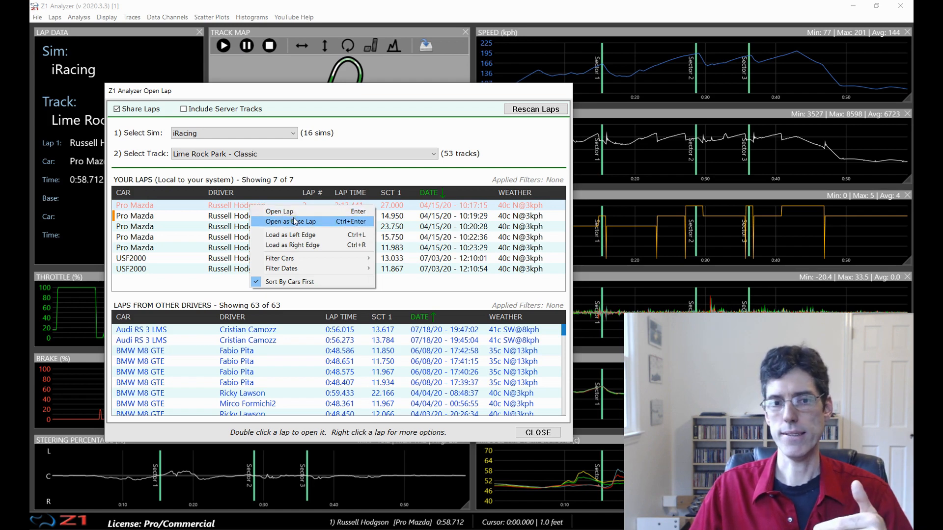
{"action": "left_click", "coordinate": [272, 351]}
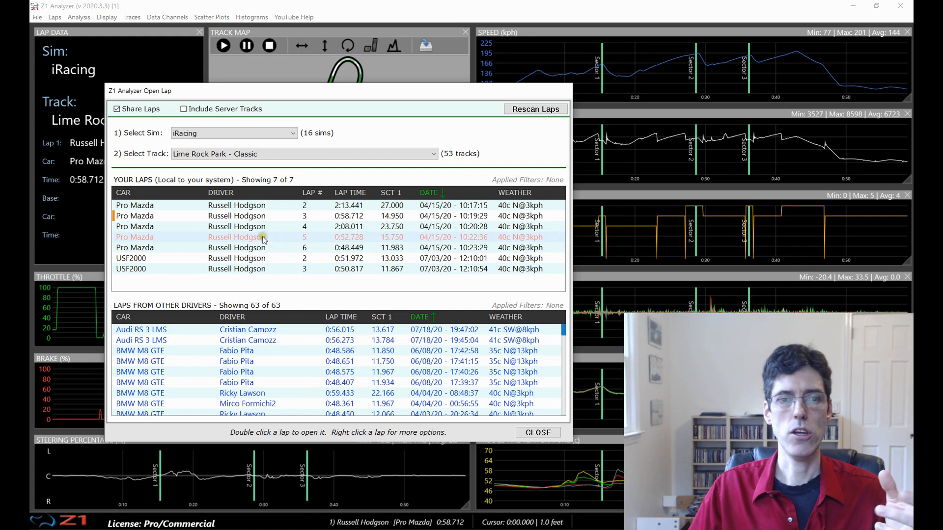
{"action": "right_click", "coordinate": [261, 237]}
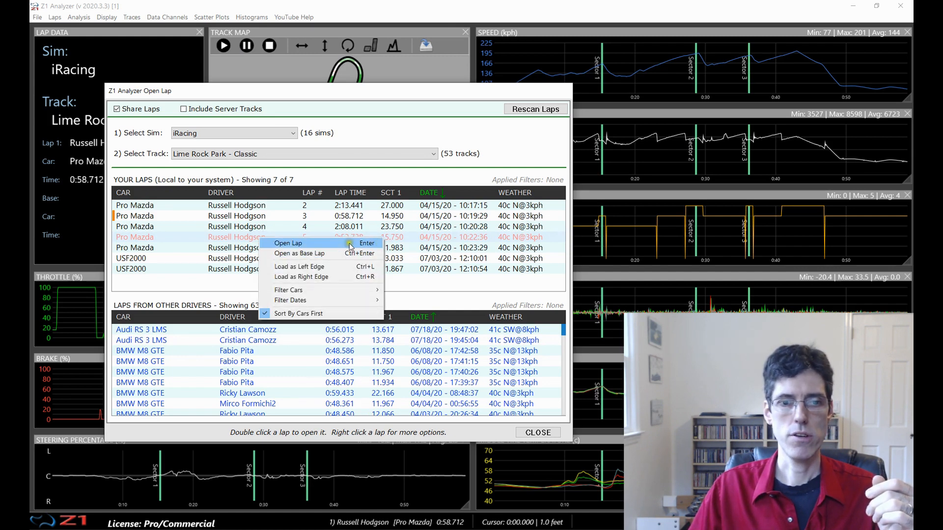
{"action": "mouse_move", "coordinate": [299, 253]}
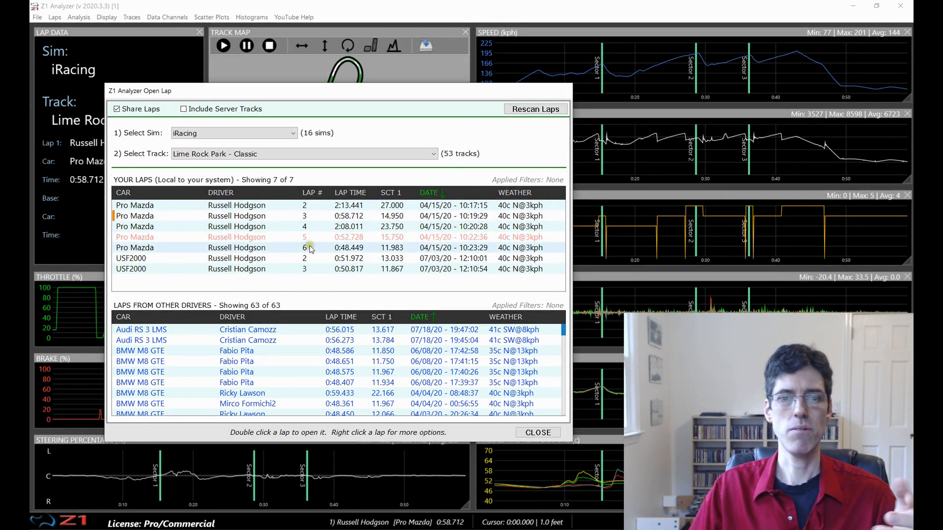
{"action": "mouse_move", "coordinate": [313, 227]}
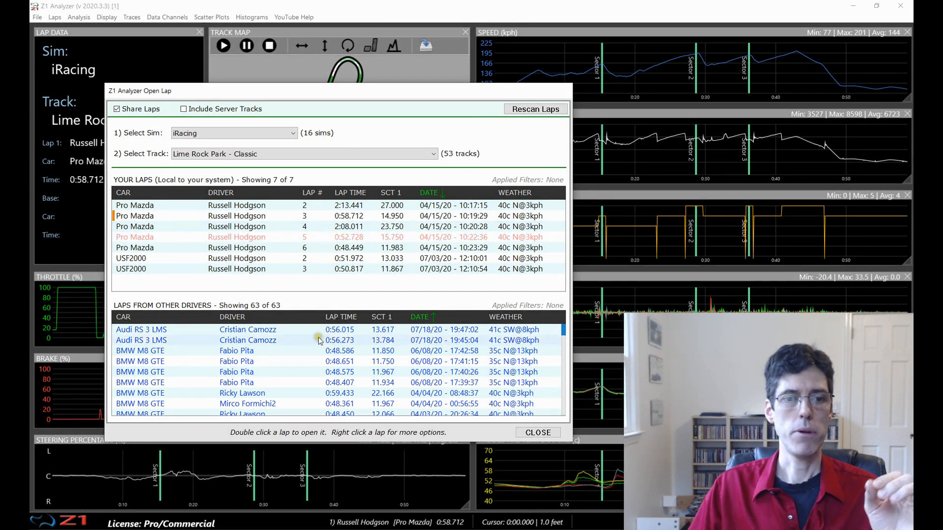
{"action": "mouse_move", "coordinate": [354, 346]}
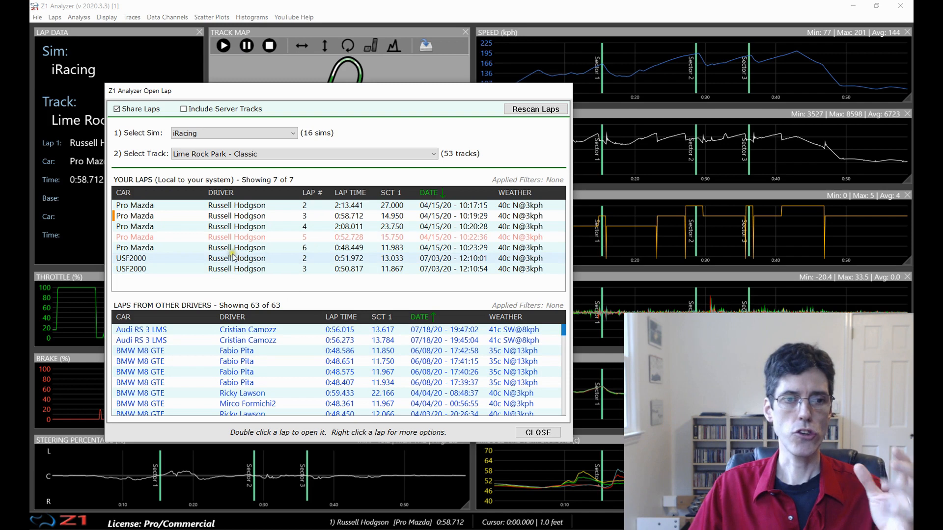
{"action": "mouse_move", "coordinate": [119, 322]}
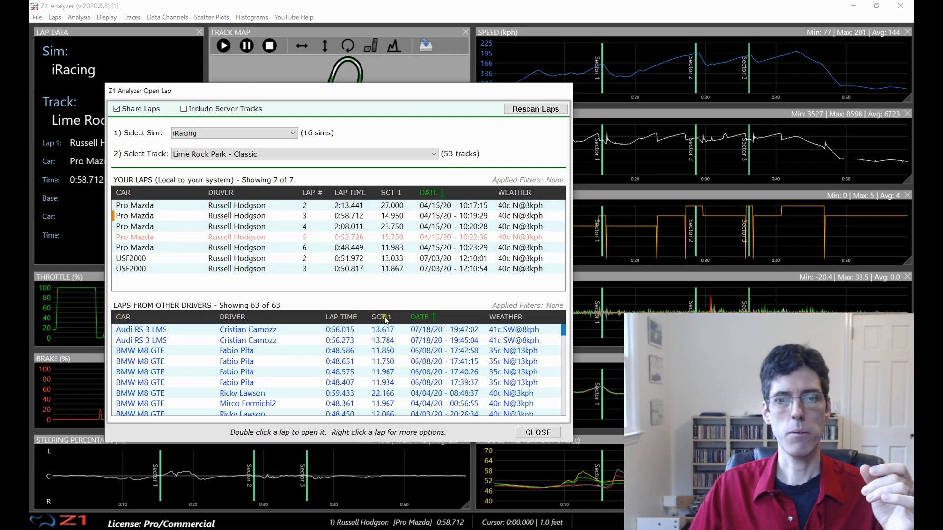
{"action": "mouse_move", "coordinate": [463, 289]}
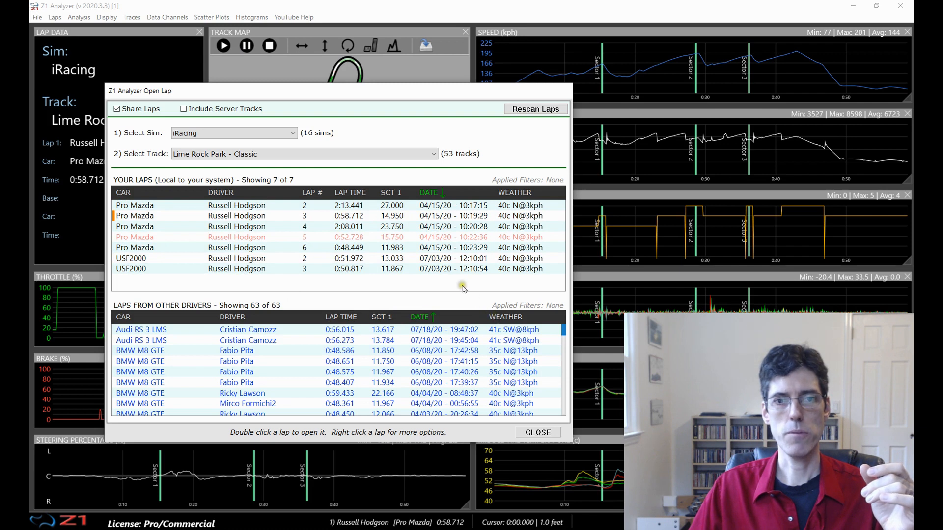
{"action": "mouse_move", "coordinate": [311, 194]}
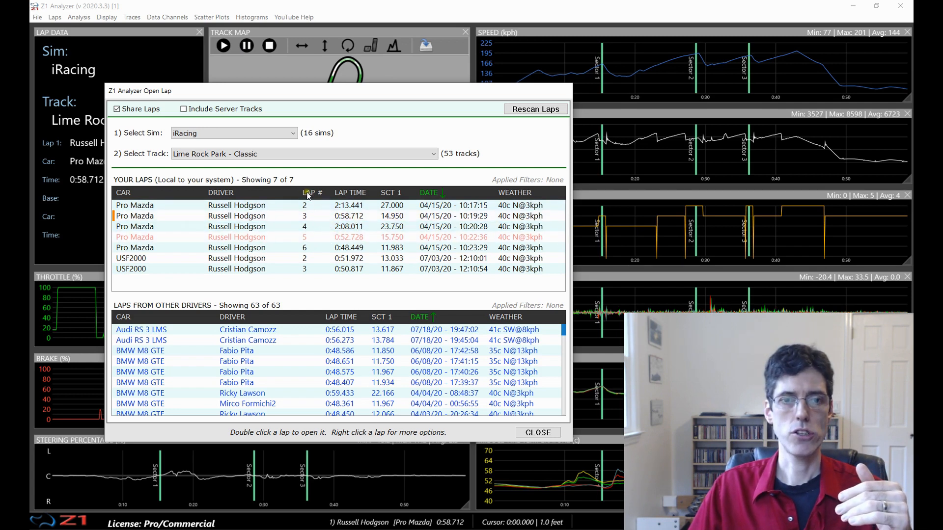
Step: Re-sort your laps by lap number, lap time, then cycle sector sorts back to sector 1
{"action": "left_click", "coordinate": [312, 192]}
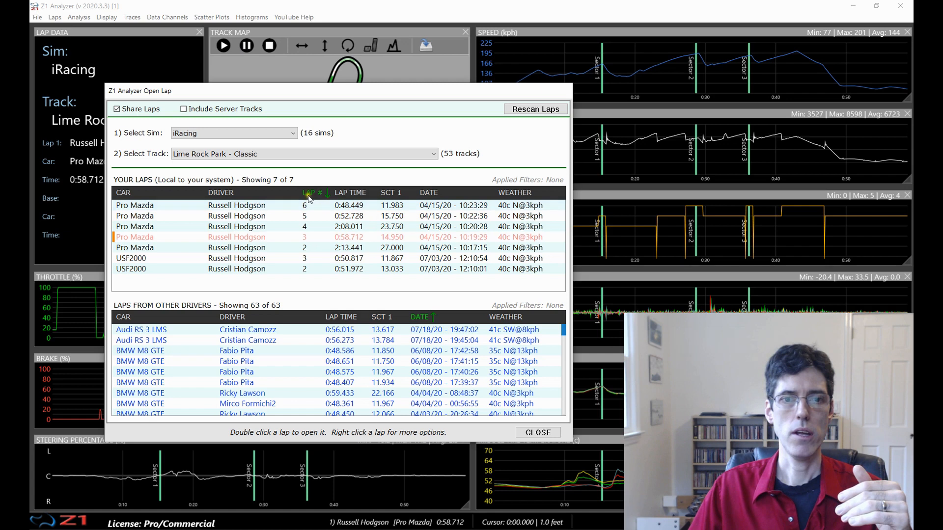
{"action": "left_click", "coordinate": [312, 192]}
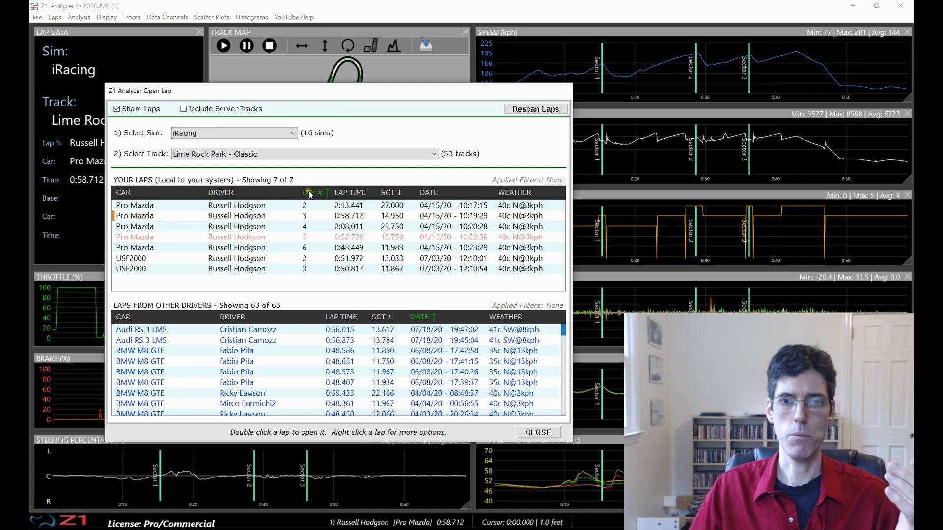
{"action": "left_click", "coordinate": [349, 193]}
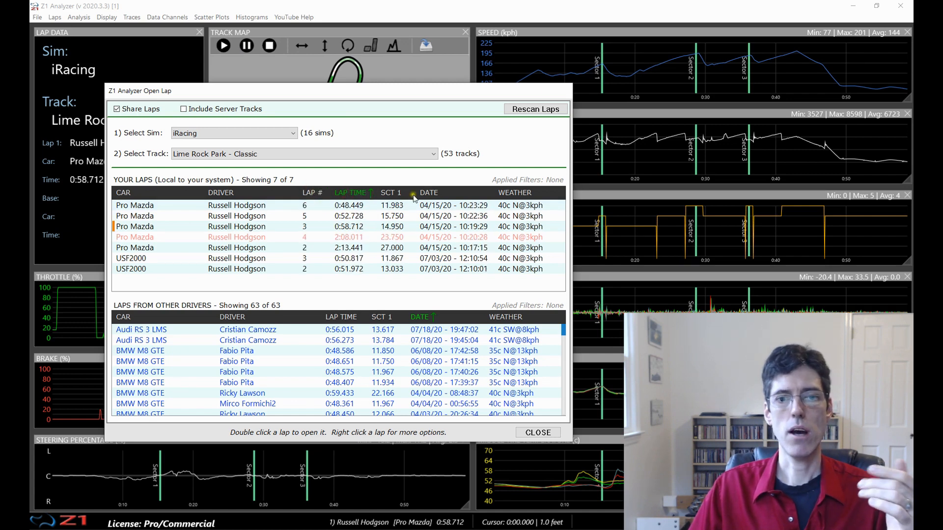
{"action": "left_click", "coordinate": [390, 193]}
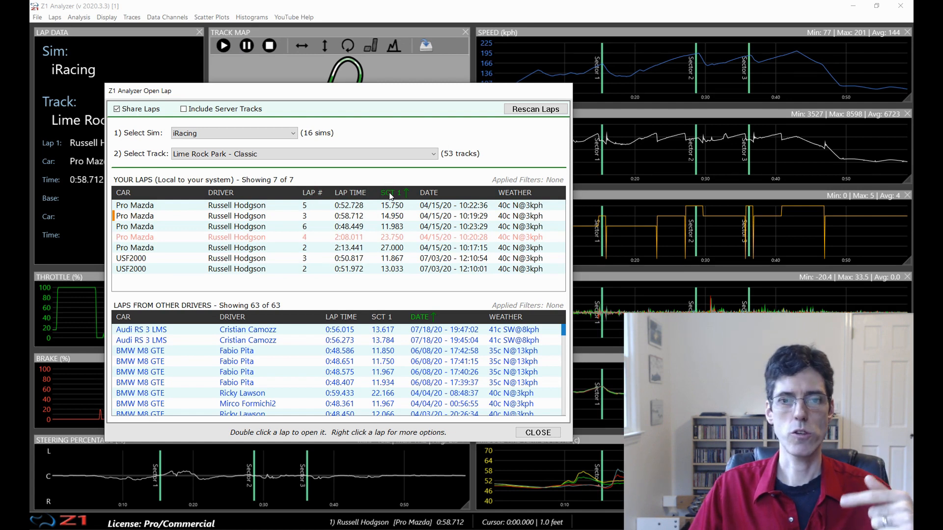
{"action": "left_click", "coordinate": [389, 193]}
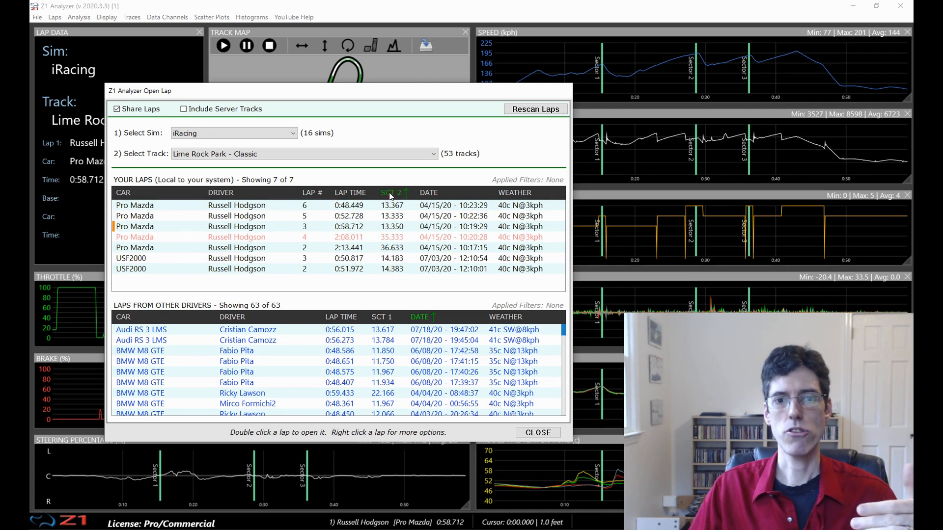
{"action": "left_click", "coordinate": [390, 193]}
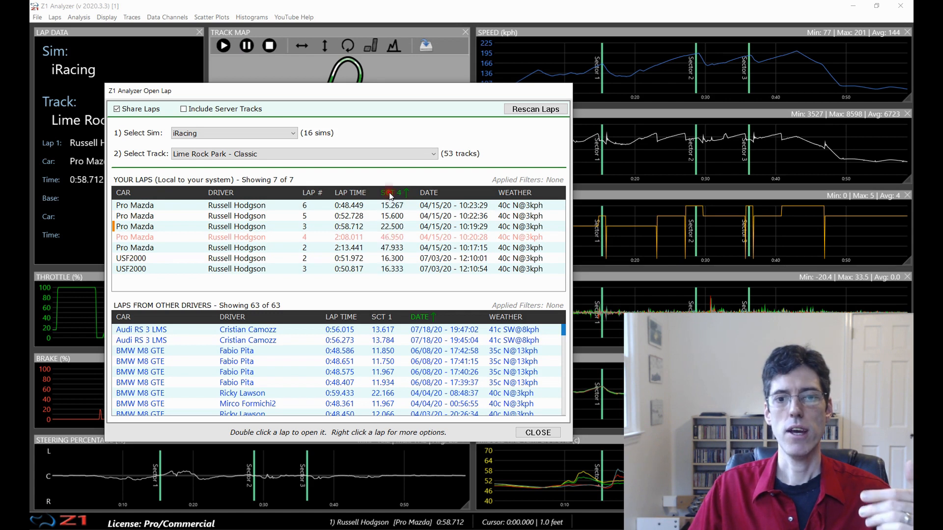
{"action": "left_click", "coordinate": [391, 193]}
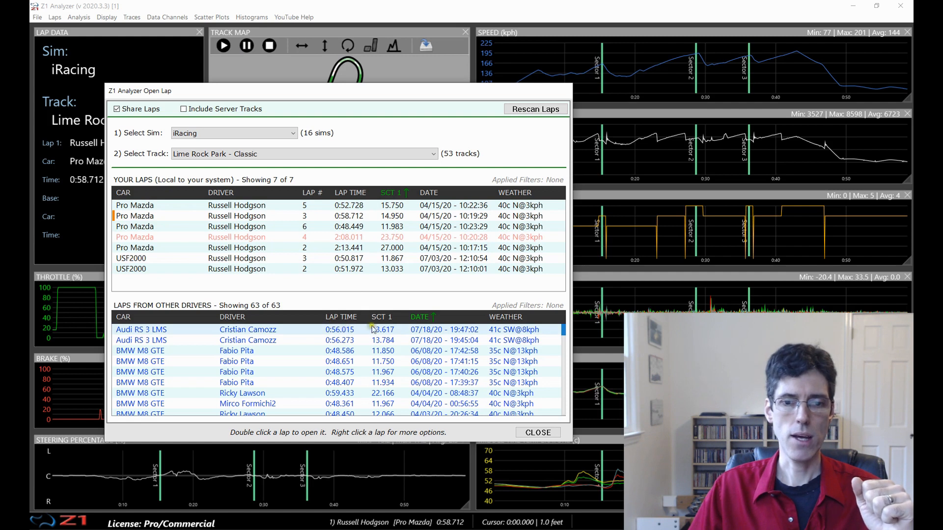
Step: Re-sort other drivers' laps by lap time, driver, car, and finally weather
{"action": "left_click", "coordinate": [341, 317]}
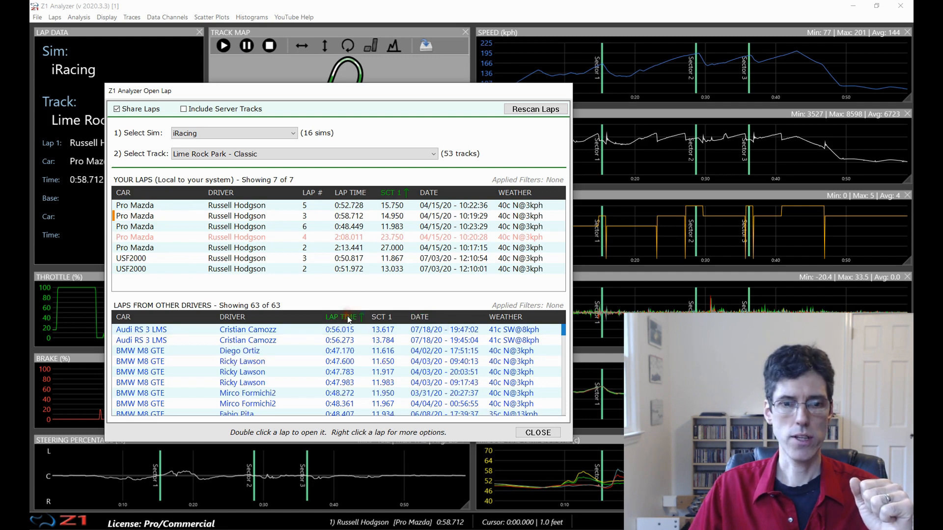
{"action": "left_click", "coordinate": [232, 317]}
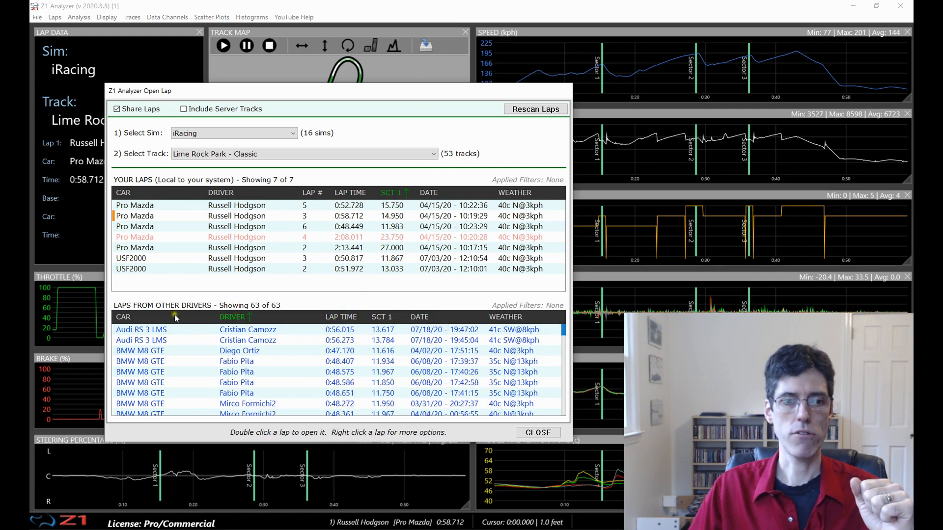
{"action": "left_click", "coordinate": [123, 317]}
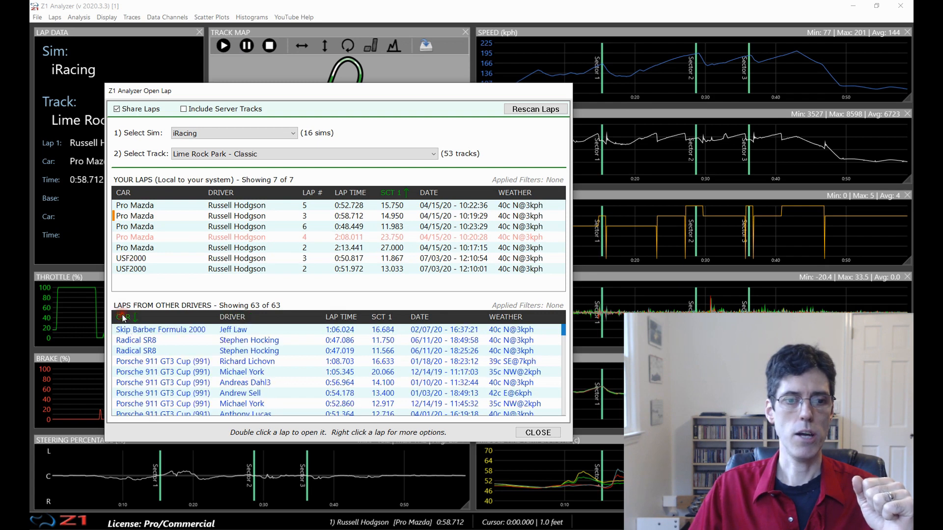
{"action": "left_click", "coordinate": [231, 318]}
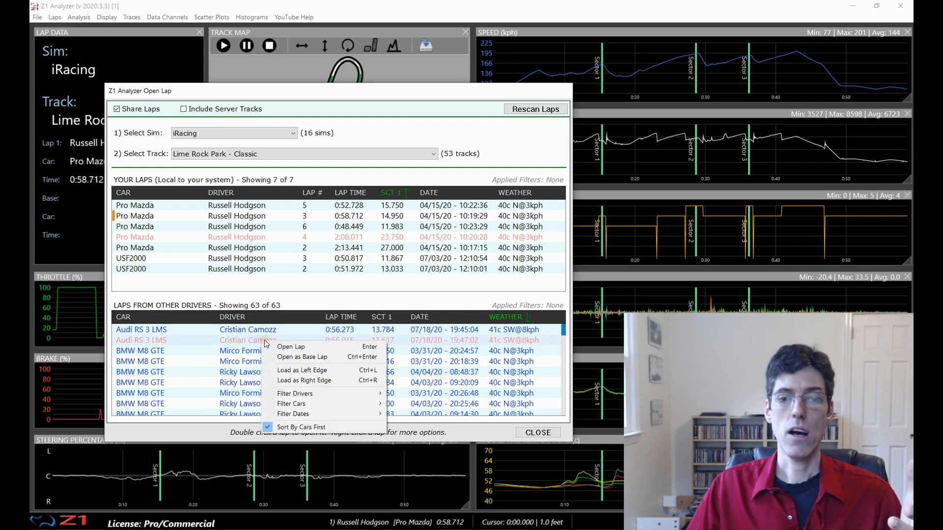
{"action": "mouse_move", "coordinate": [301, 428]}
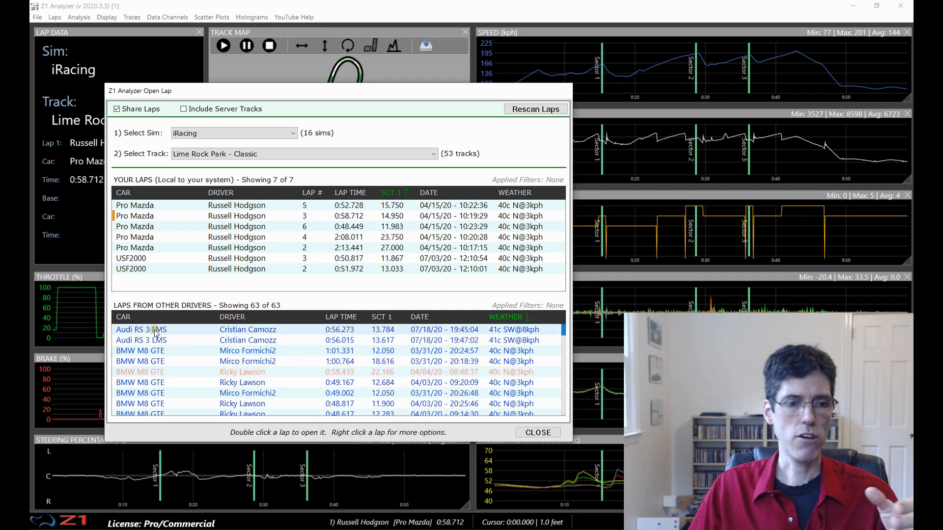
{"action": "scroll", "scroll_direction": "down", "scroll_amount": 3}
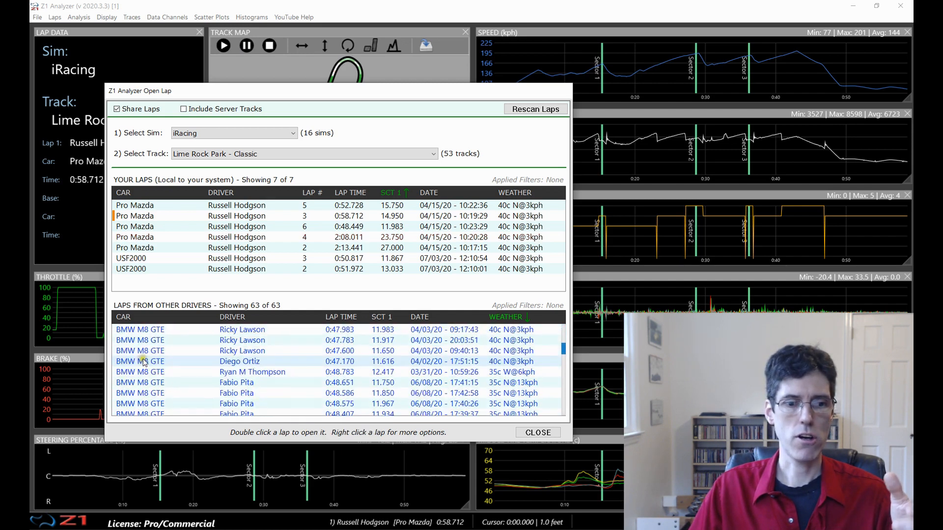
{"action": "right_click", "coordinate": [144, 361]}
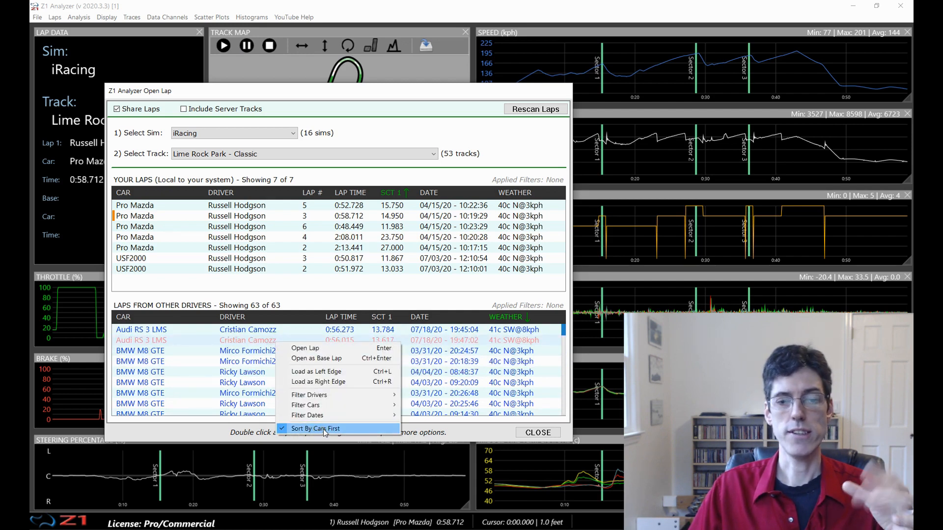
{"action": "left_click", "coordinate": [317, 428]}
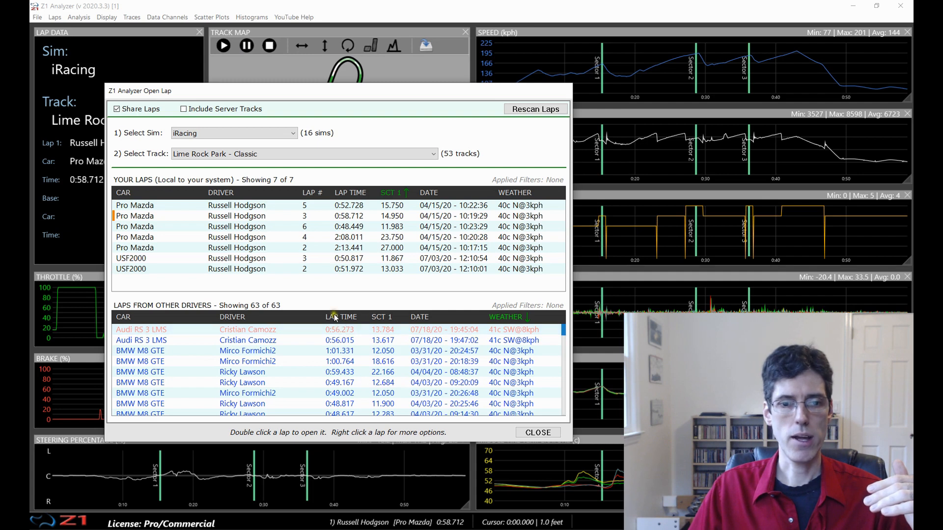
{"action": "left_click", "coordinate": [341, 317]}
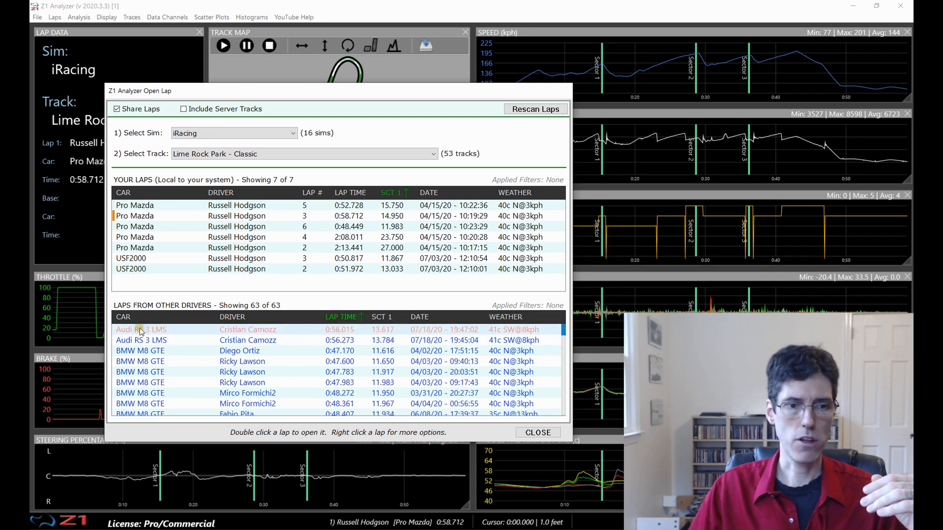
{"action": "mouse_move", "coordinate": [193, 357]}
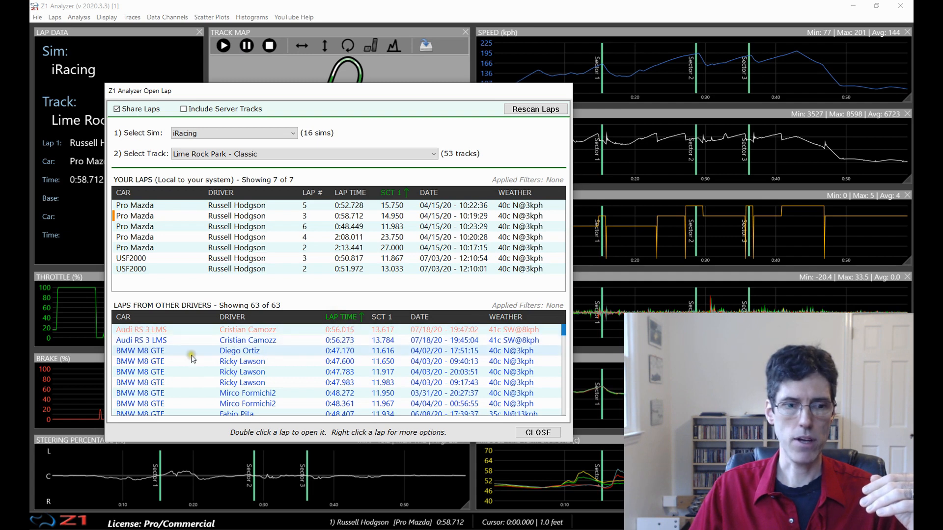
{"action": "mouse_move", "coordinate": [275, 374]}
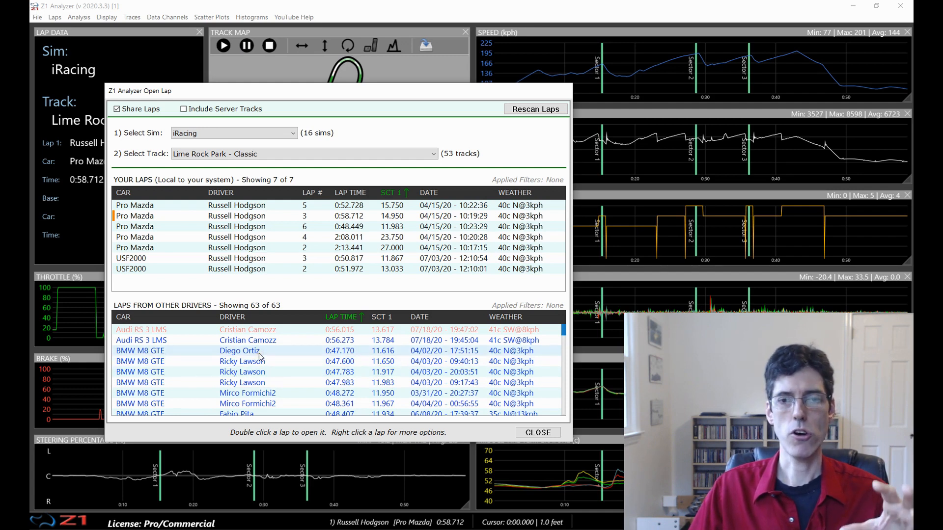
{"action": "right_click", "coordinate": [239, 350]}
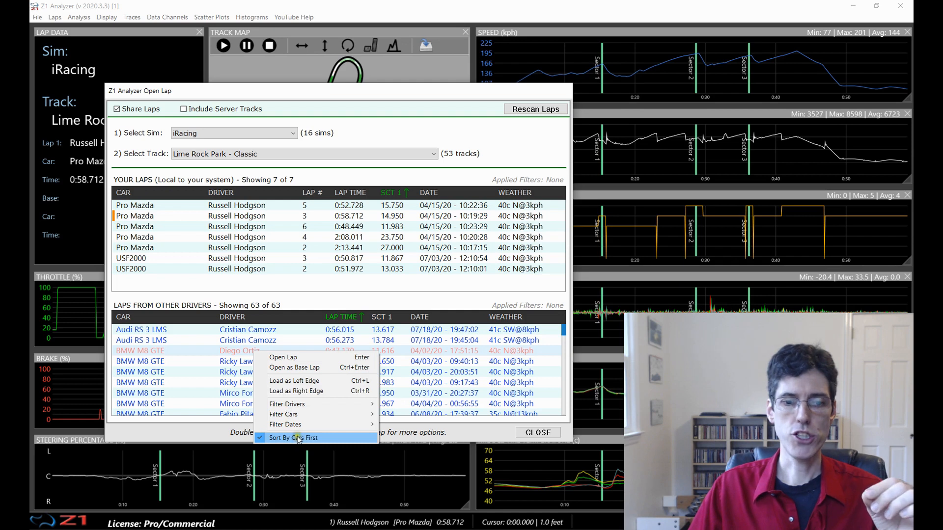
{"action": "left_click", "coordinate": [295, 437]}
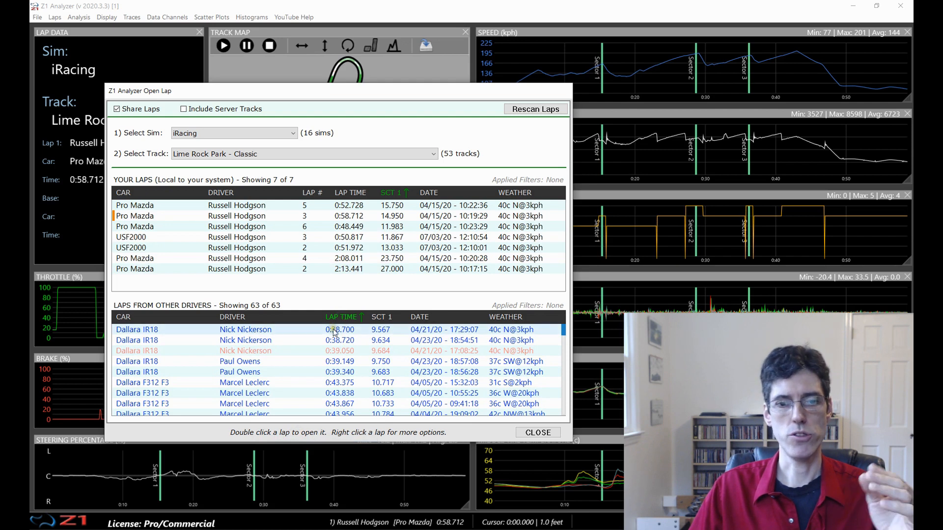
{"action": "scroll", "scroll_direction": "down", "scroll_amount": 3}
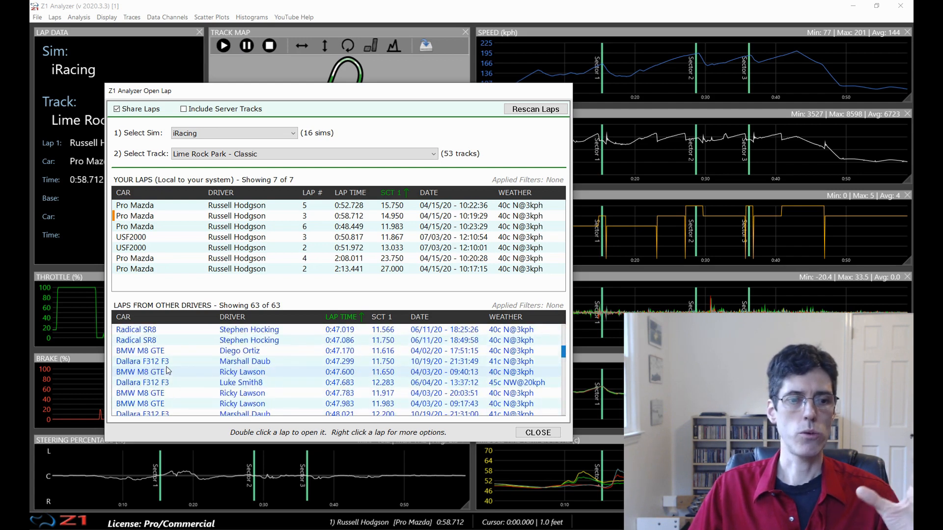
{"action": "right_click", "coordinate": [248, 340]}
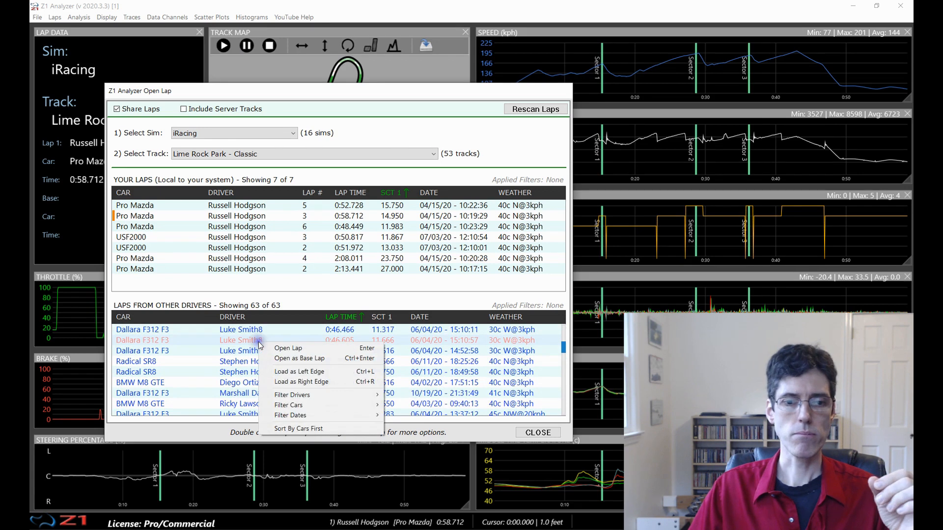
{"action": "mouse_move", "coordinate": [298, 429]}
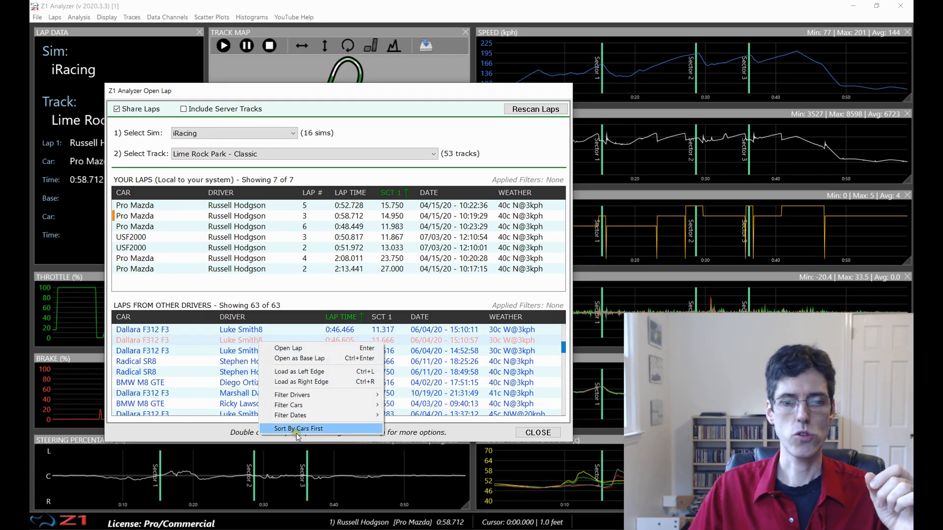
{"action": "left_click", "coordinate": [299, 428]}
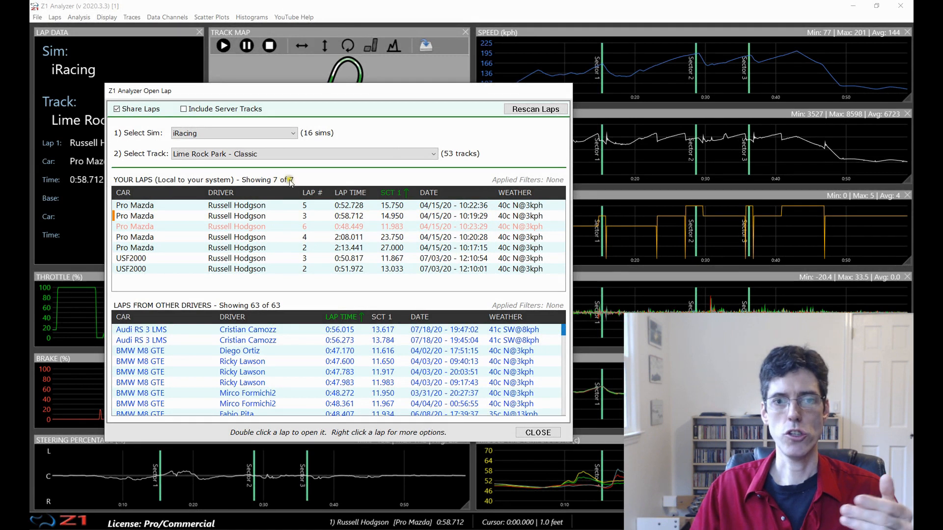
{"action": "mouse_move", "coordinate": [317, 235]}
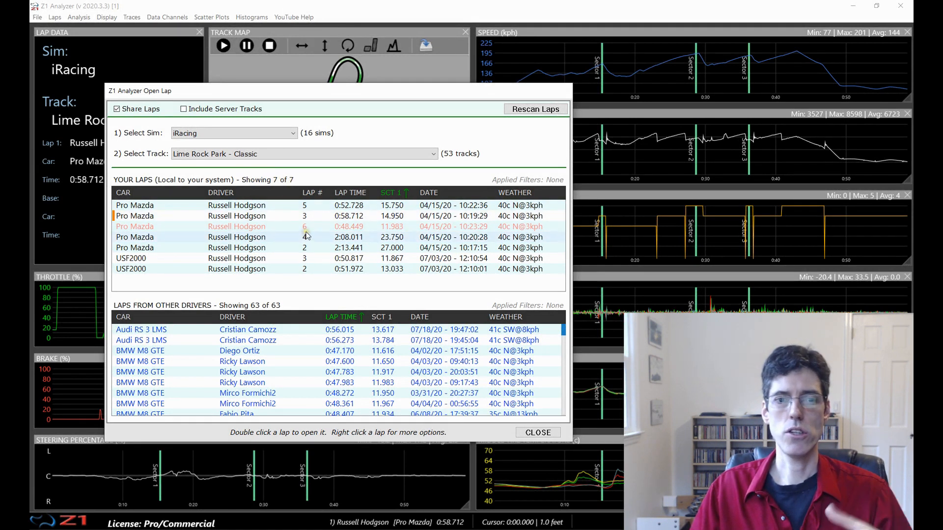
{"action": "mouse_move", "coordinate": [278, 314]}
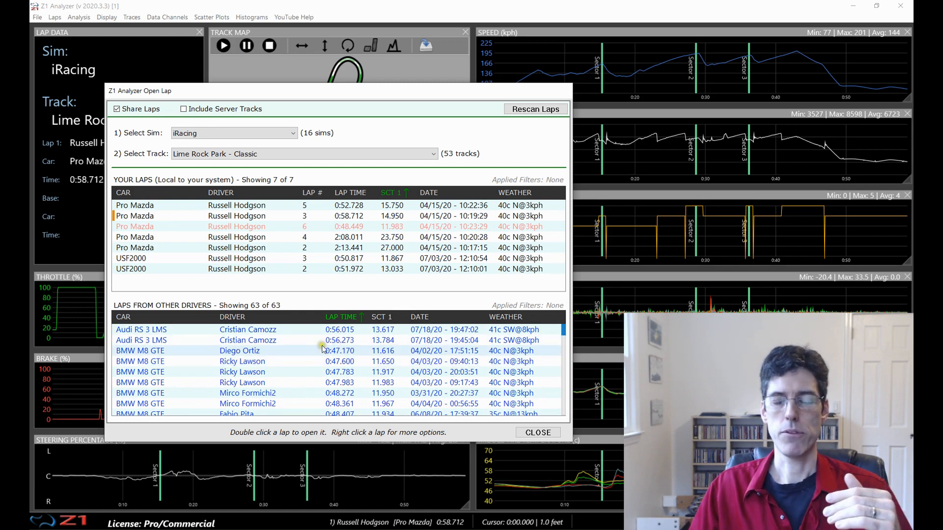
Step: Show the context menu for one of your laps, then dismiss it
{"action": "right_click", "coordinate": [318, 237]}
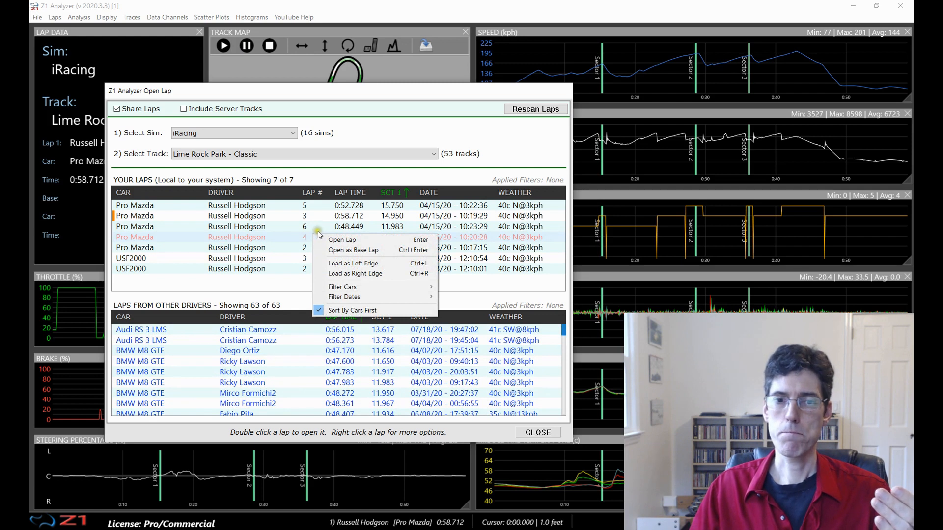
{"action": "left_click", "coordinate": [343, 287]}
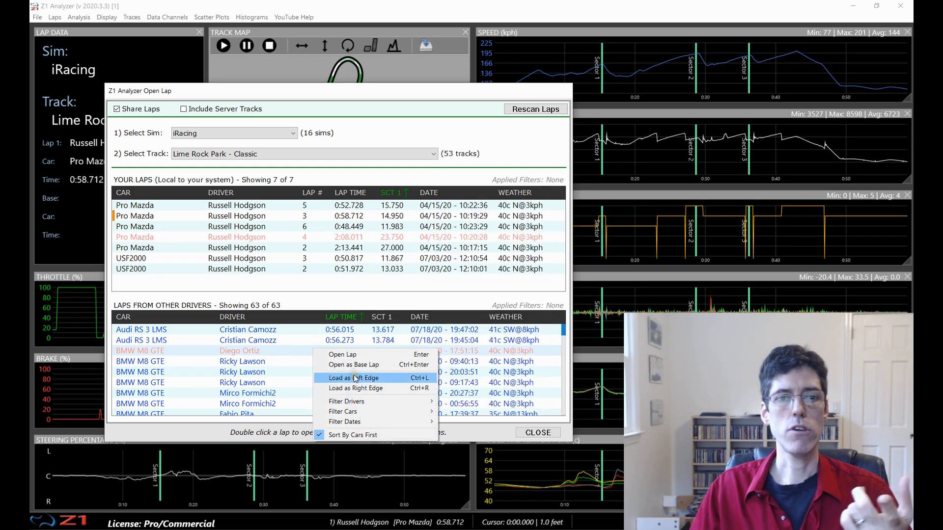
{"action": "mouse_move", "coordinate": [267, 241]}
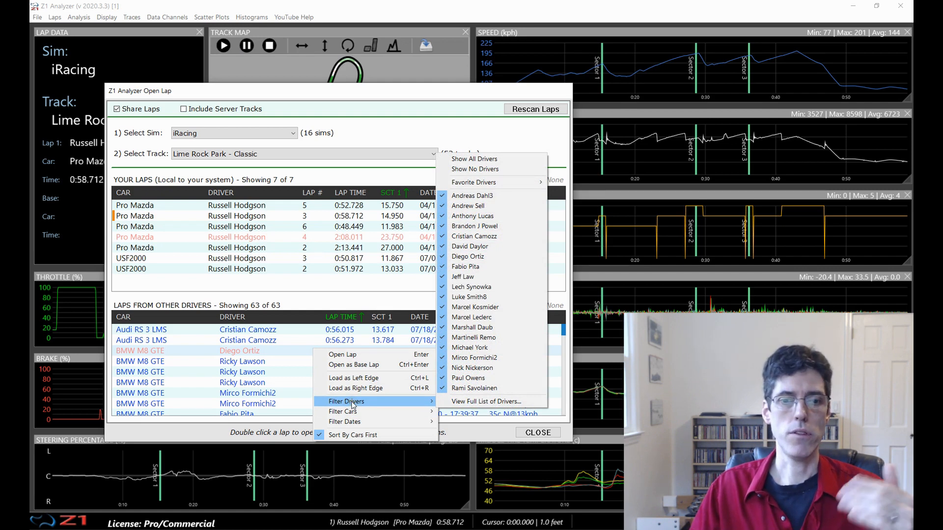
{"action": "mouse_move", "coordinate": [365, 404]}
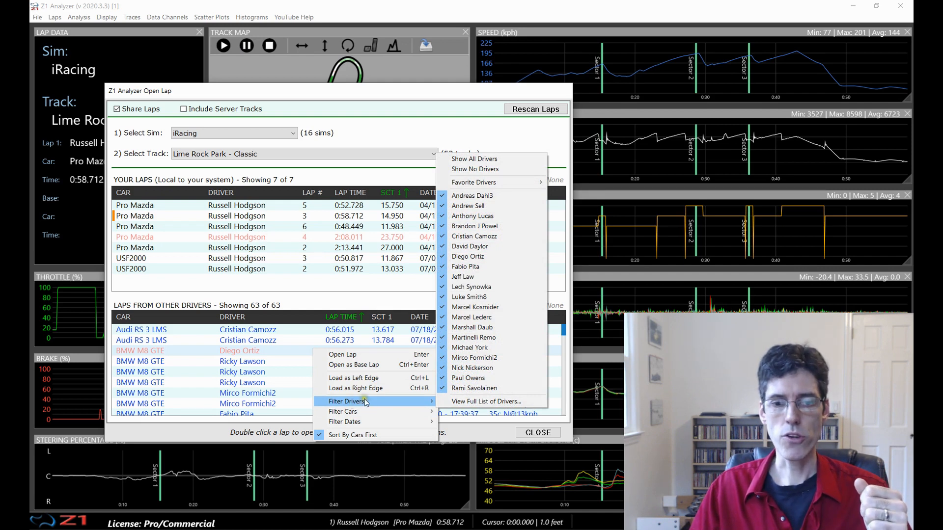
{"action": "mouse_move", "coordinate": [475, 236]}
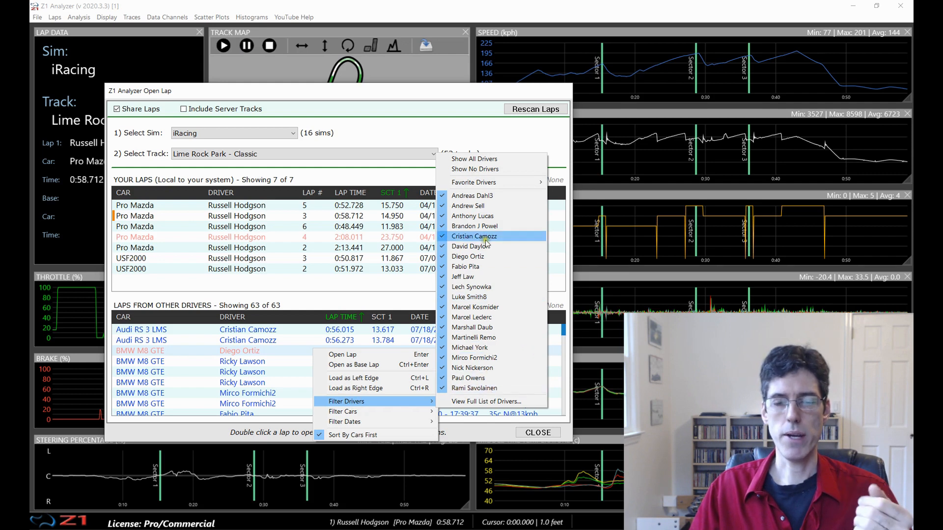
{"action": "mouse_move", "coordinate": [484, 348]}
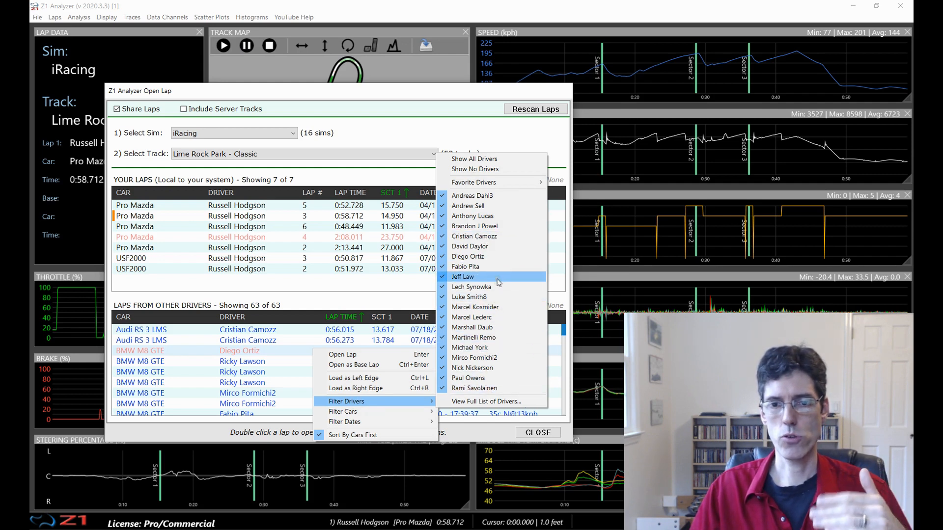
{"action": "mouse_move", "coordinate": [481, 286]}
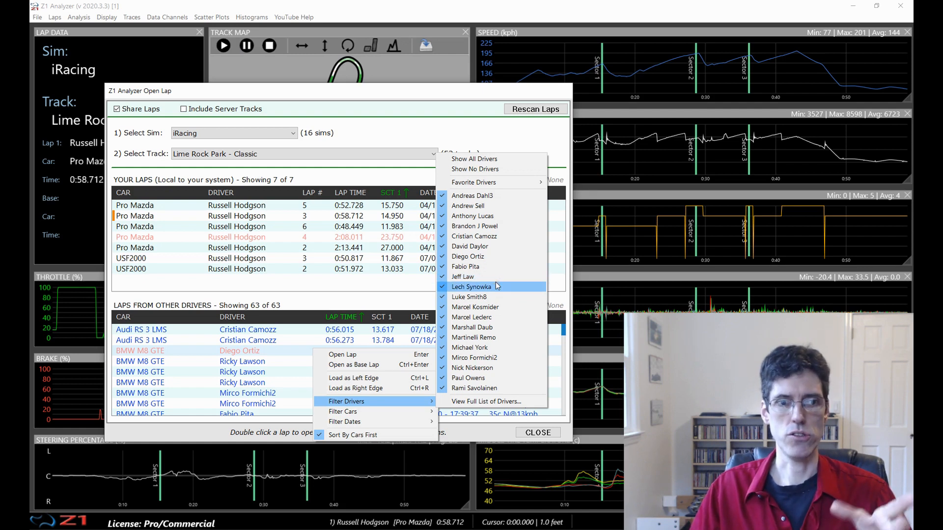
{"action": "mouse_move", "coordinate": [472, 277]}
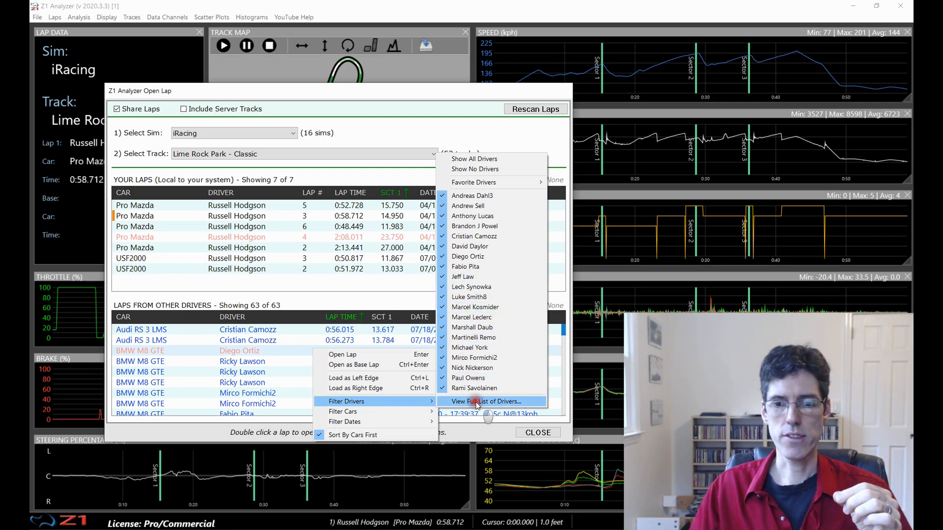
Step: In the full driver list, select none and tick only the first driver, Andreas Dahl3
{"action": "left_click", "coordinate": [489, 401]}
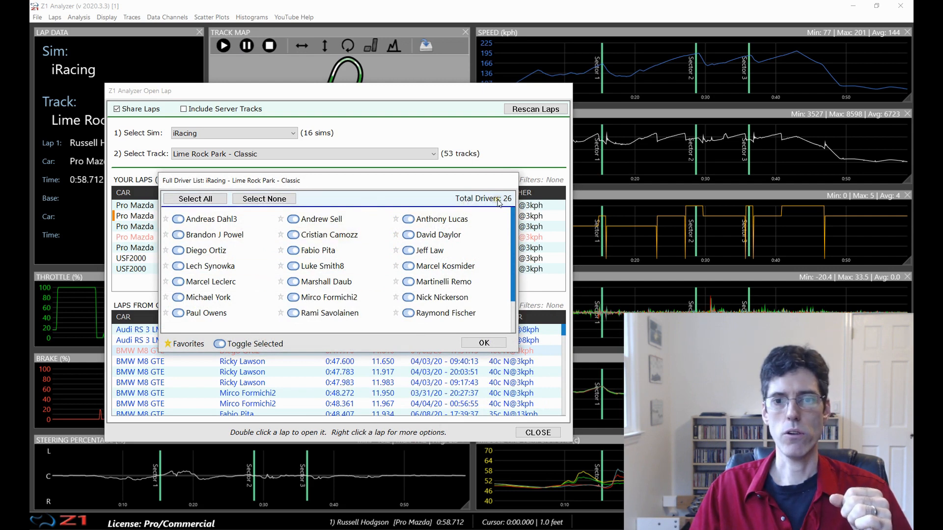
{"action": "mouse_move", "coordinate": [307, 270]}
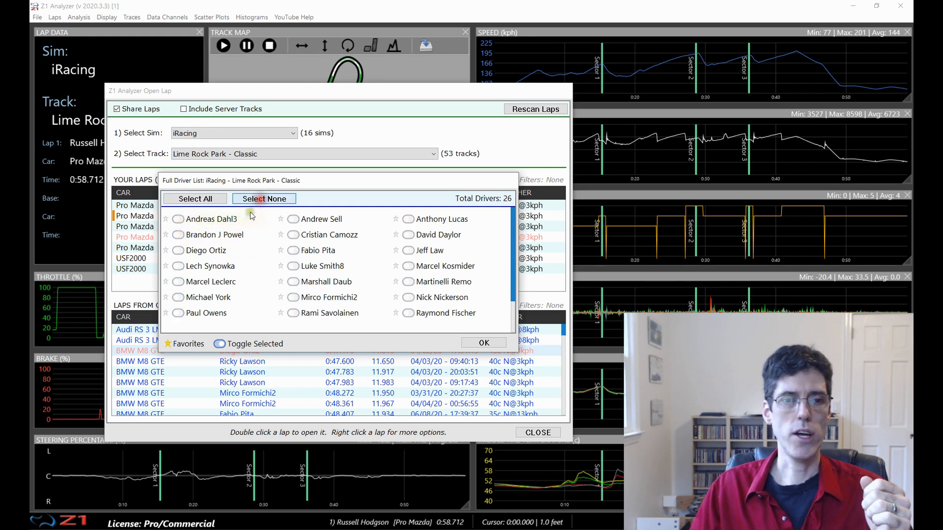
{"action": "left_click", "coordinate": [177, 219]}
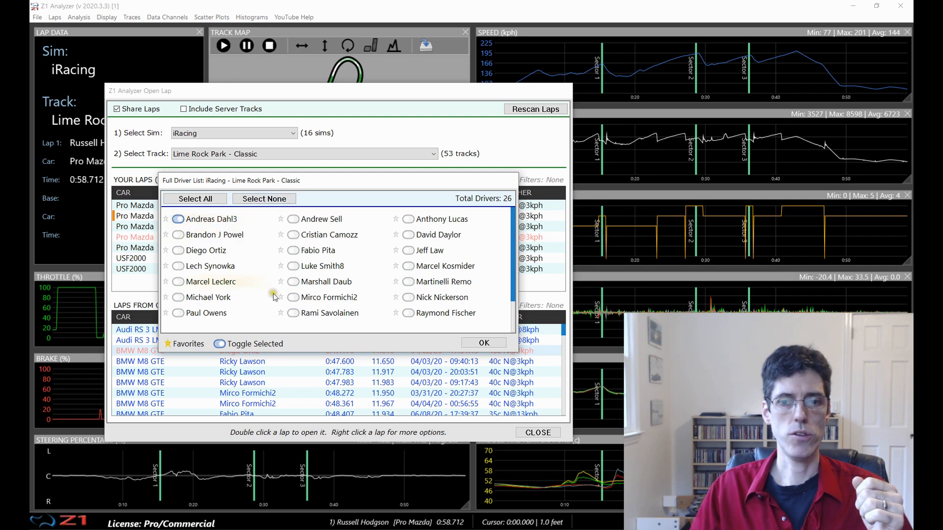
{"action": "left_click", "coordinate": [483, 343]}
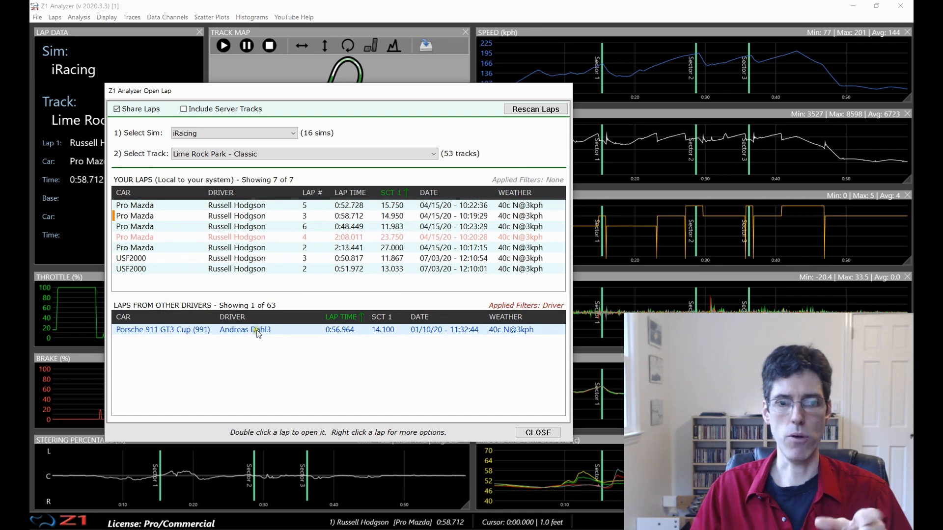
{"action": "right_click", "coordinate": [245, 330]}
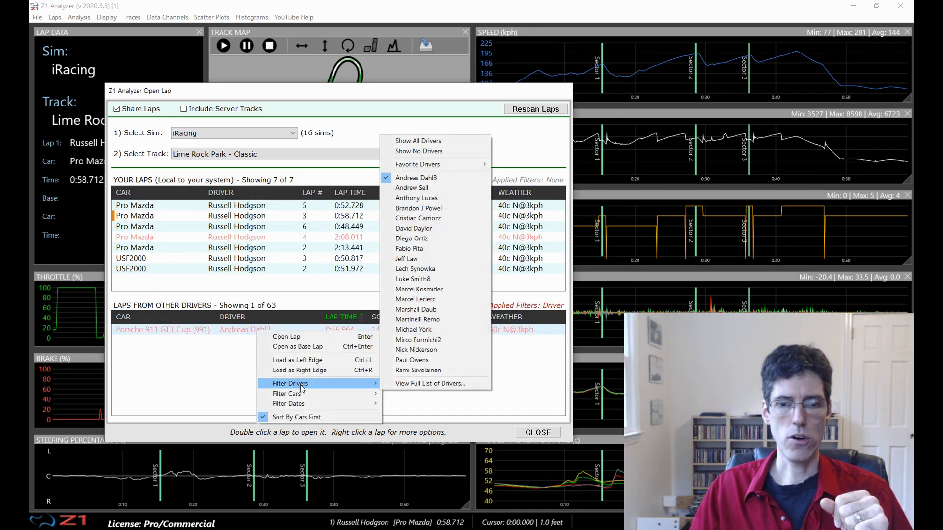
{"action": "mouse_move", "coordinate": [421, 359]}
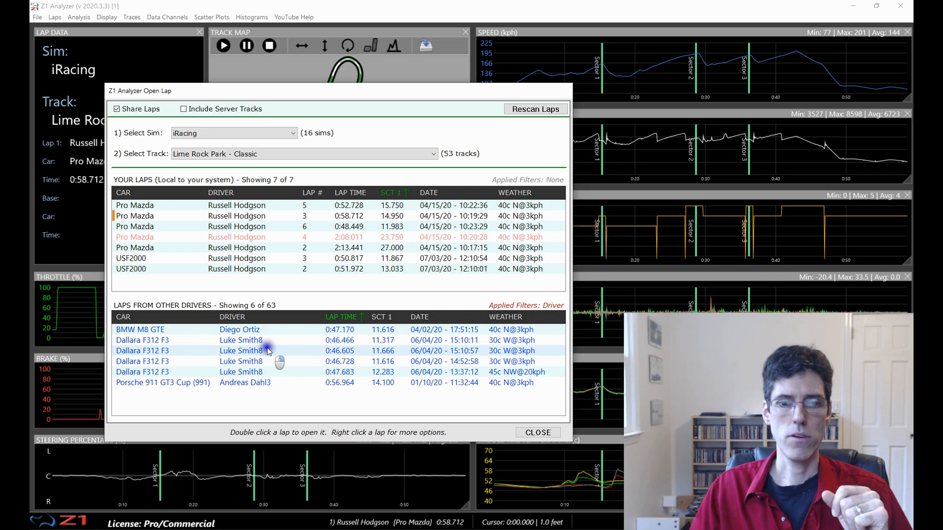
{"action": "right_click", "coordinate": [241, 351]}
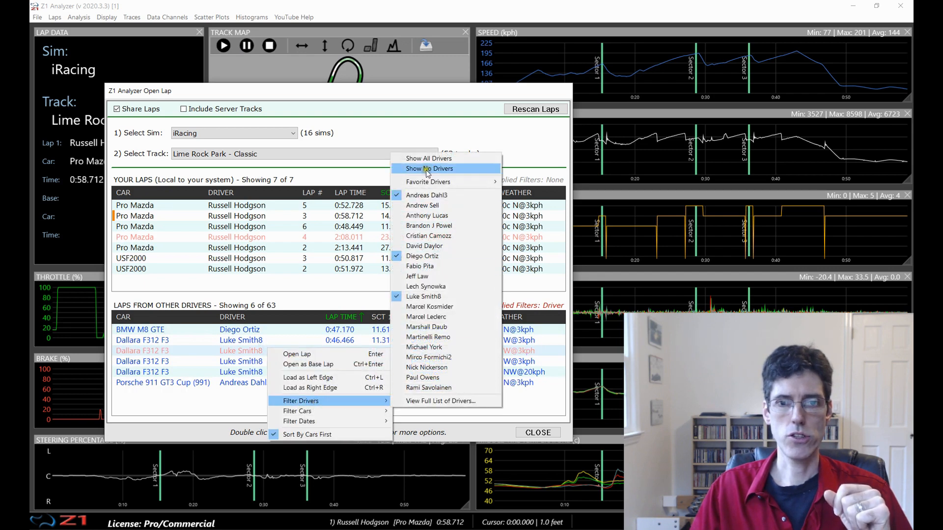
{"action": "left_click", "coordinate": [429, 158]}
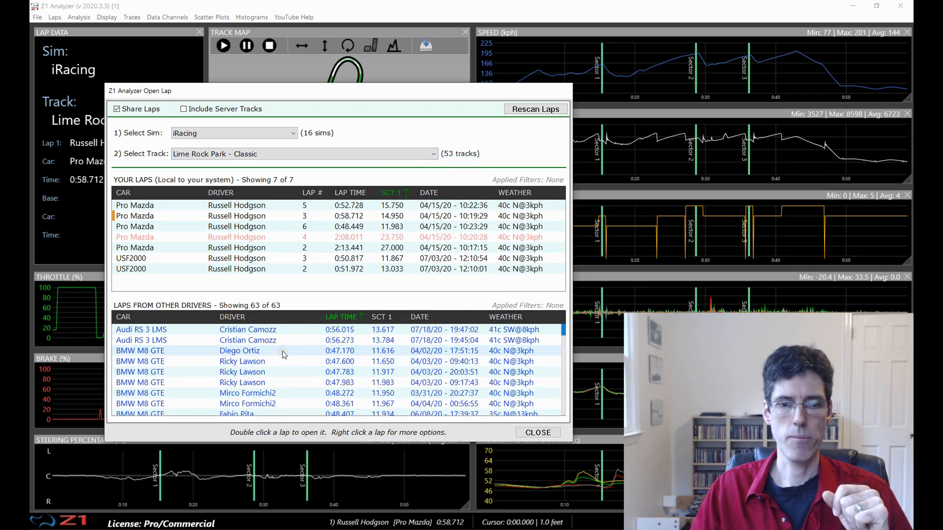
{"action": "right_click", "coordinate": [239, 351]}
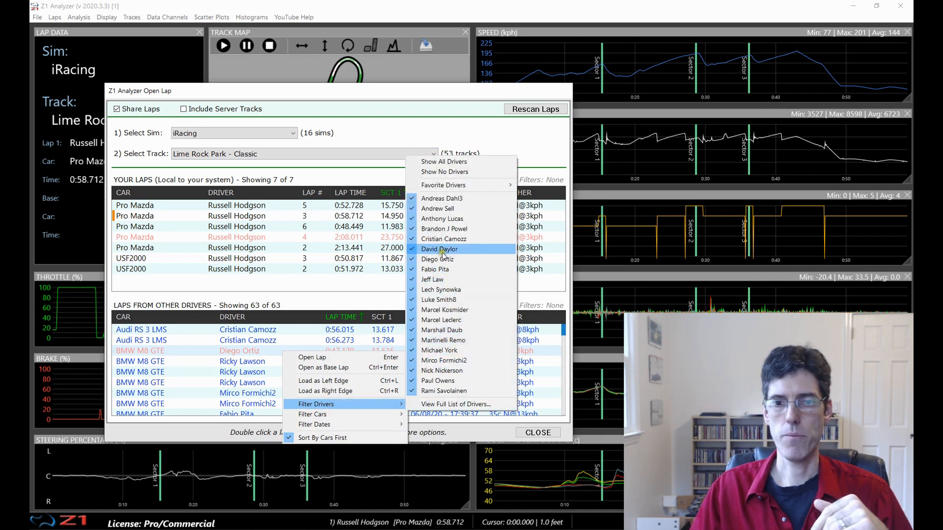
{"action": "mouse_move", "coordinate": [442, 198]}
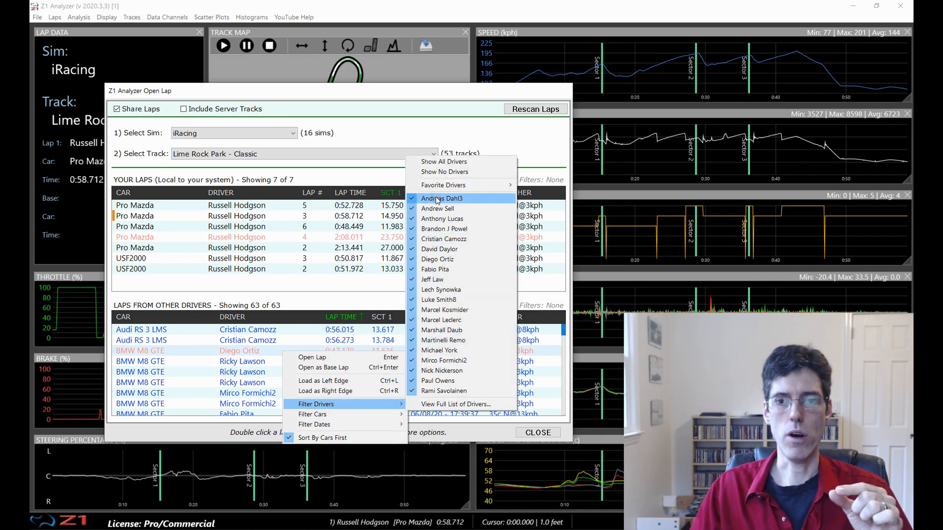
{"action": "left_click", "coordinate": [440, 198]}
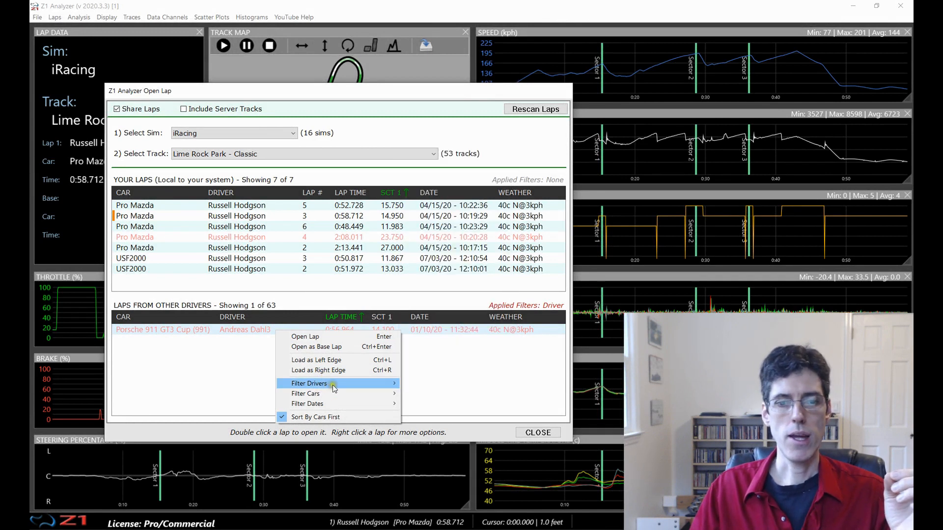
Step: Star three favourite drivers in the full driver list and confirm, restoring all 63 laps
{"action": "left_click", "coordinate": [309, 384]}
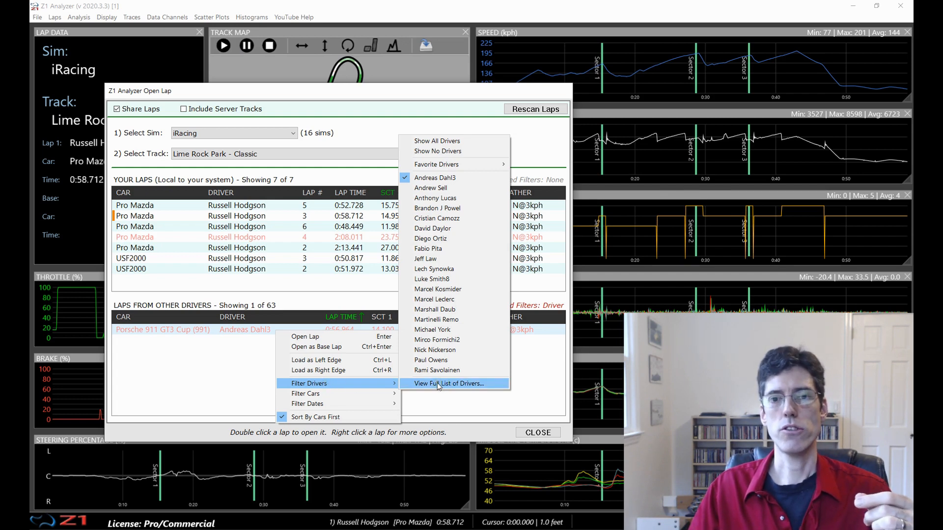
{"action": "left_click", "coordinate": [449, 384]}
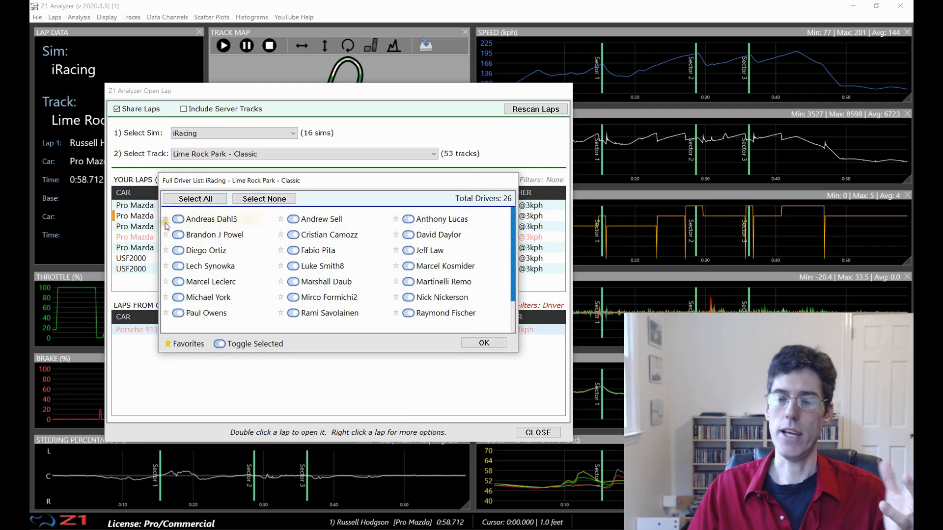
{"action": "left_click", "coordinate": [168, 219]}
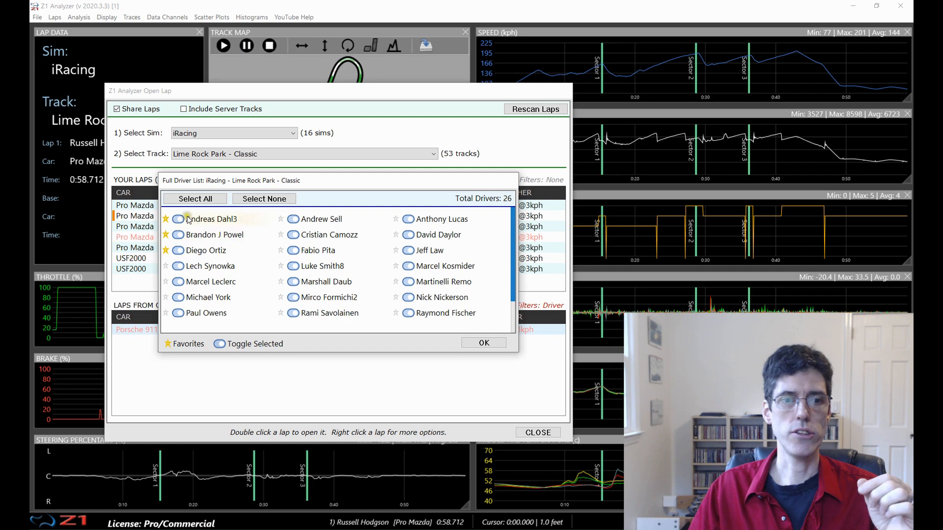
{"action": "left_click", "coordinate": [178, 251]}
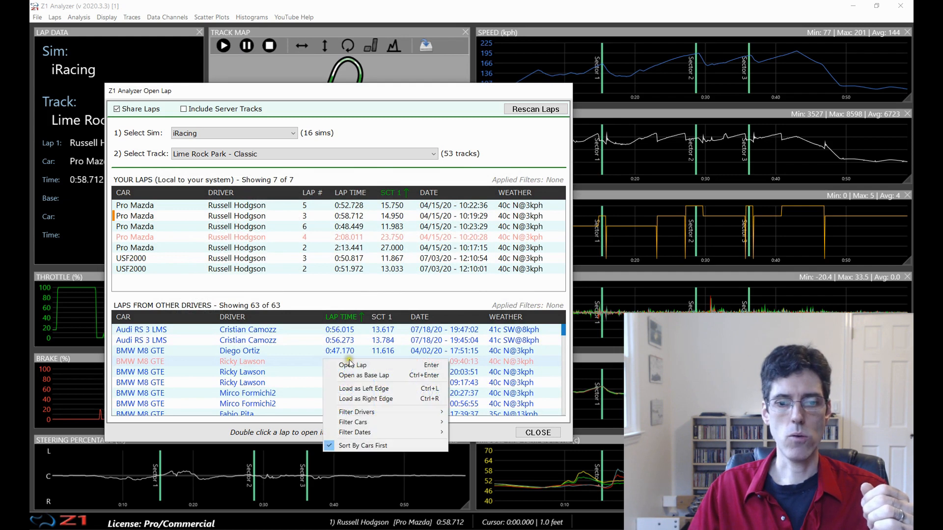
Step: Bring up the Filter Drivers choices to reach the favourite drivers list
{"action": "left_click", "coordinate": [356, 411]}
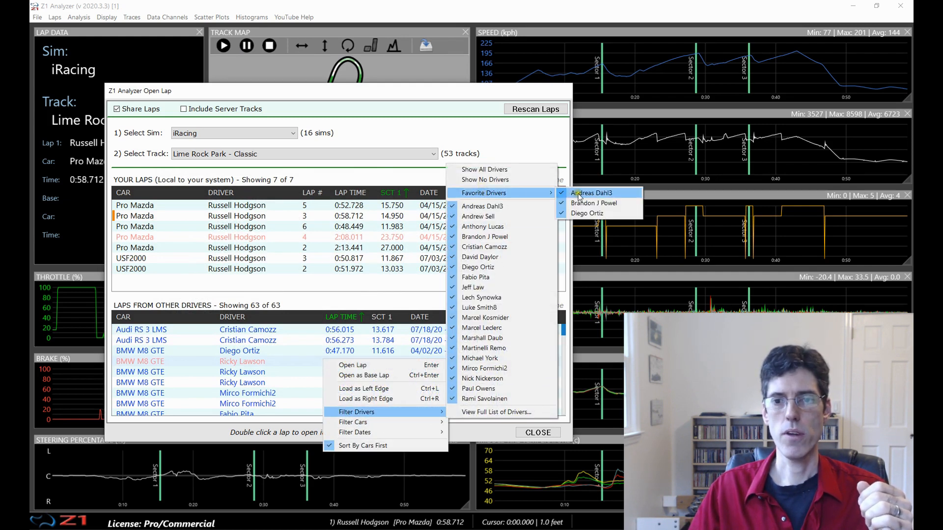
{"action": "mouse_move", "coordinate": [593, 202]}
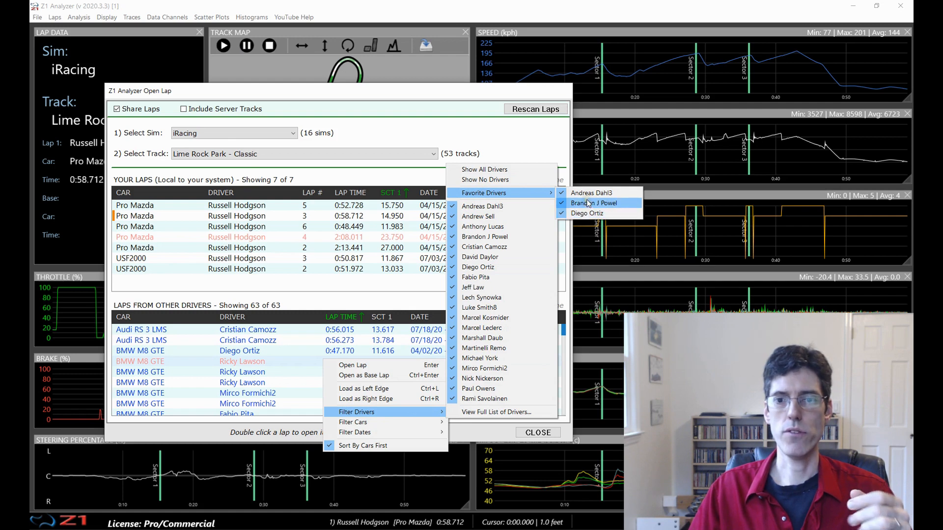
{"action": "mouse_move", "coordinate": [591, 193]}
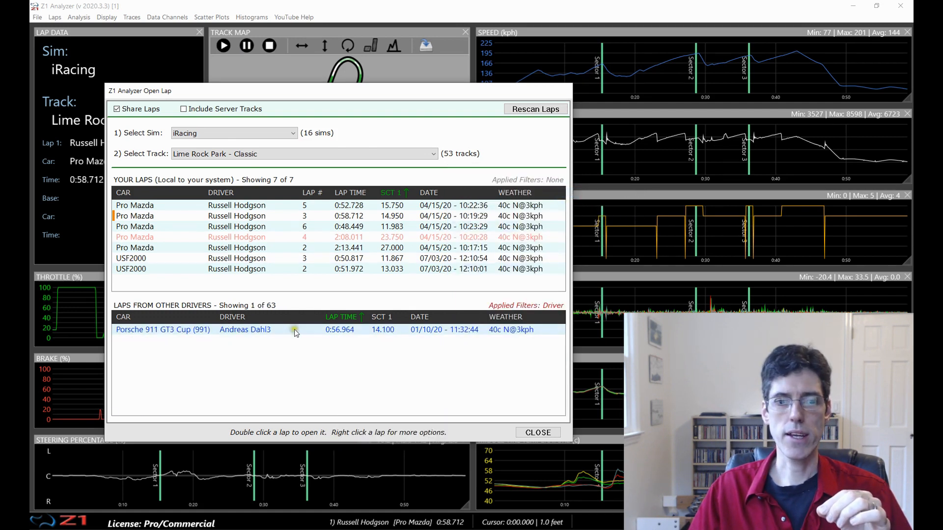
{"action": "mouse_move", "coordinate": [246, 335]}
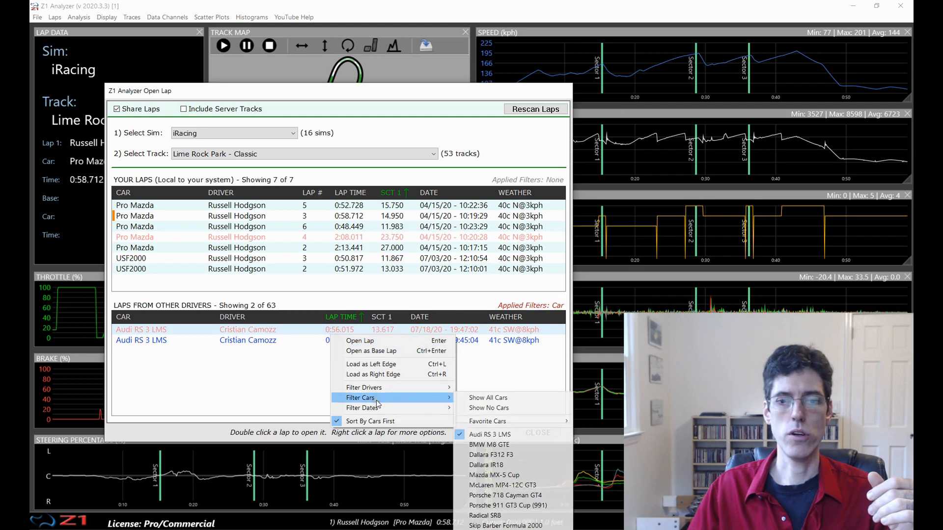
Step: Filter by the favourite Porsche 911 GT3 Cup (991), listing 7 of 63 laps
{"action": "left_click", "coordinate": [488, 398]}
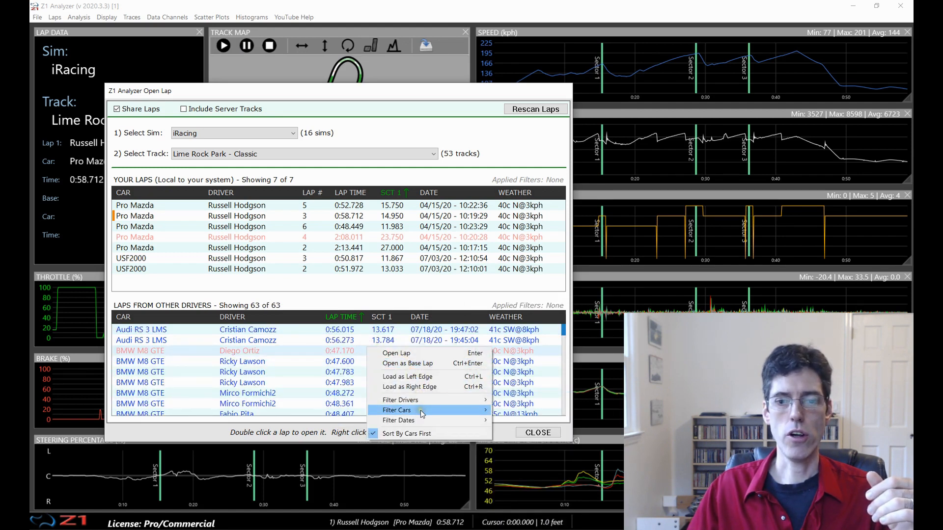
{"action": "left_click", "coordinate": [396, 410]}
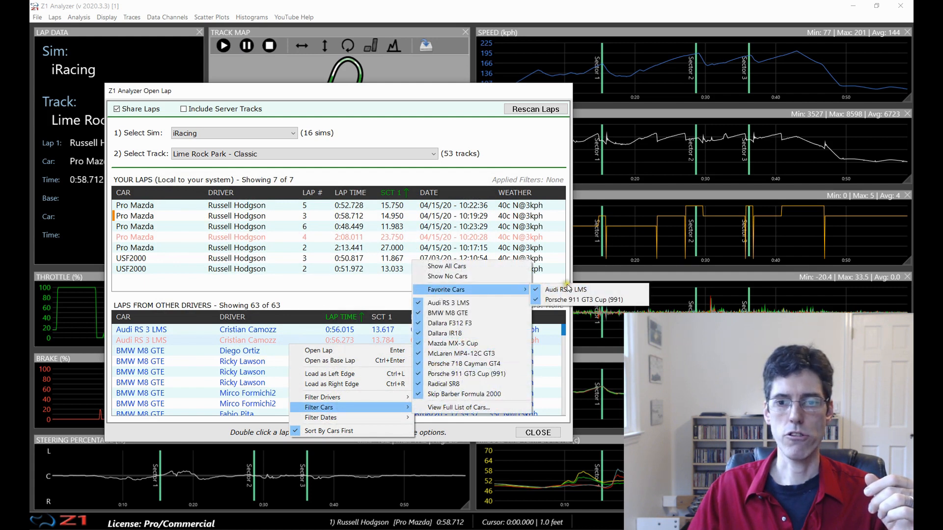
{"action": "left_click", "coordinate": [584, 300]}
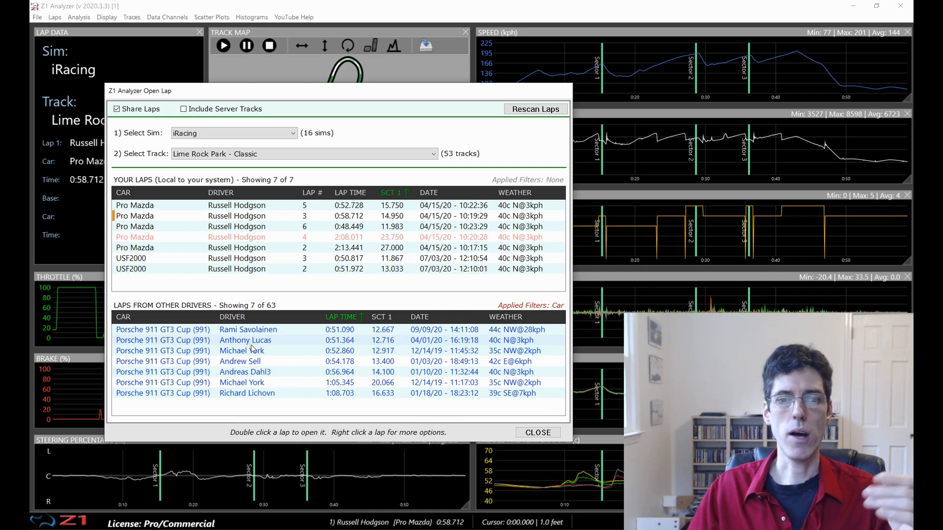
{"action": "right_click", "coordinate": [247, 340]}
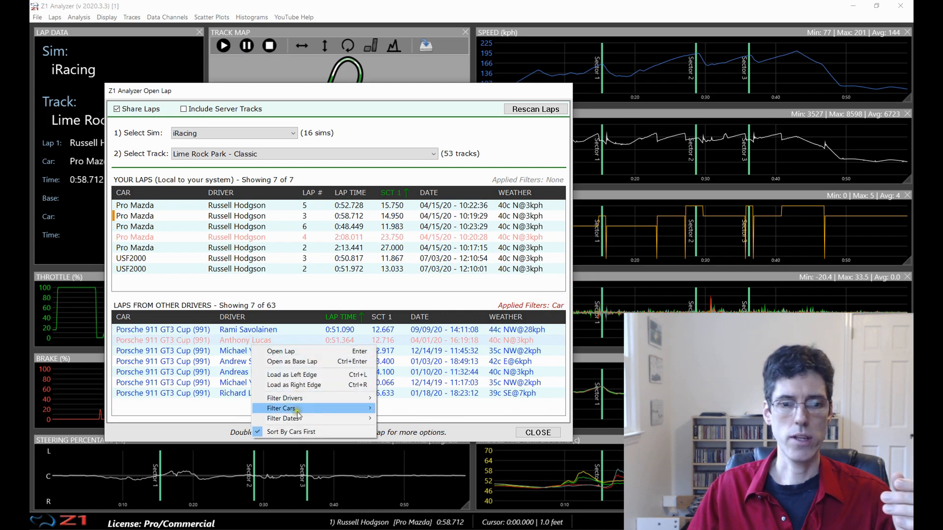
{"action": "left_click", "coordinate": [281, 409]}
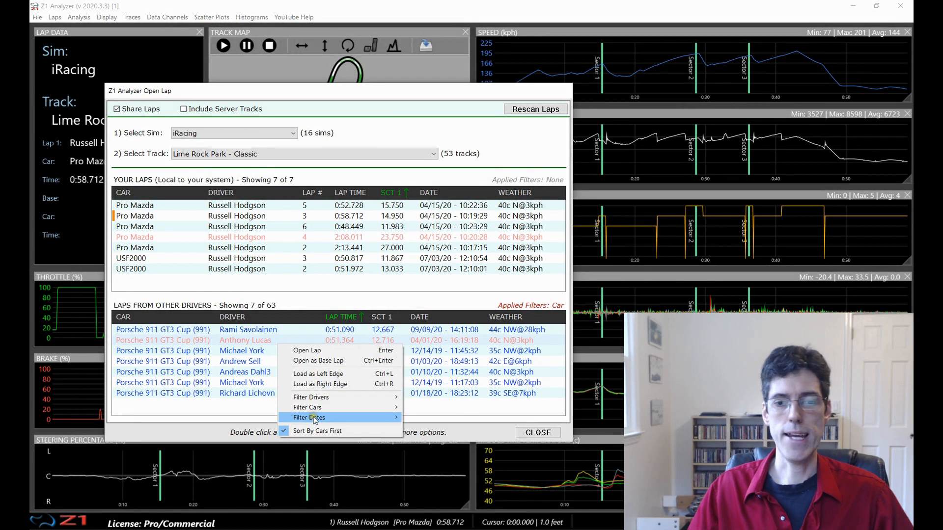
{"action": "mouse_move", "coordinate": [308, 417]}
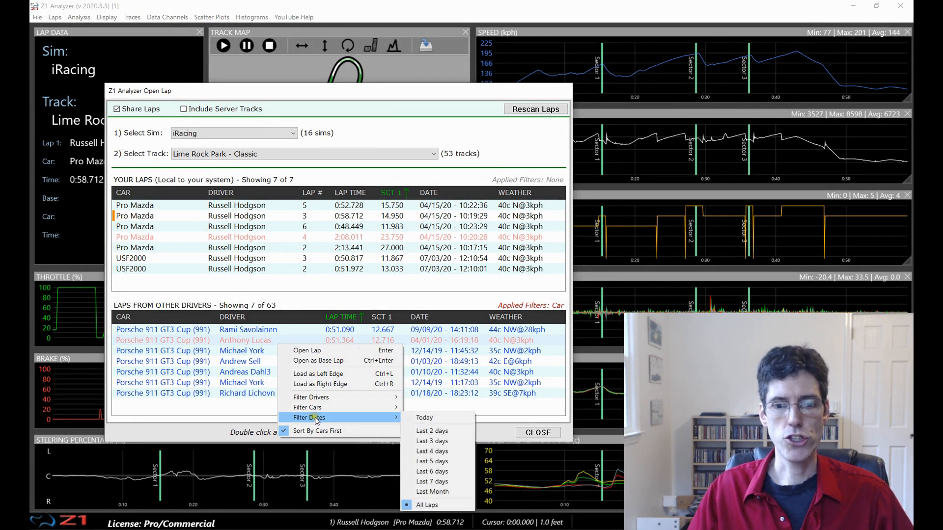
{"action": "mouse_move", "coordinate": [425, 418]}
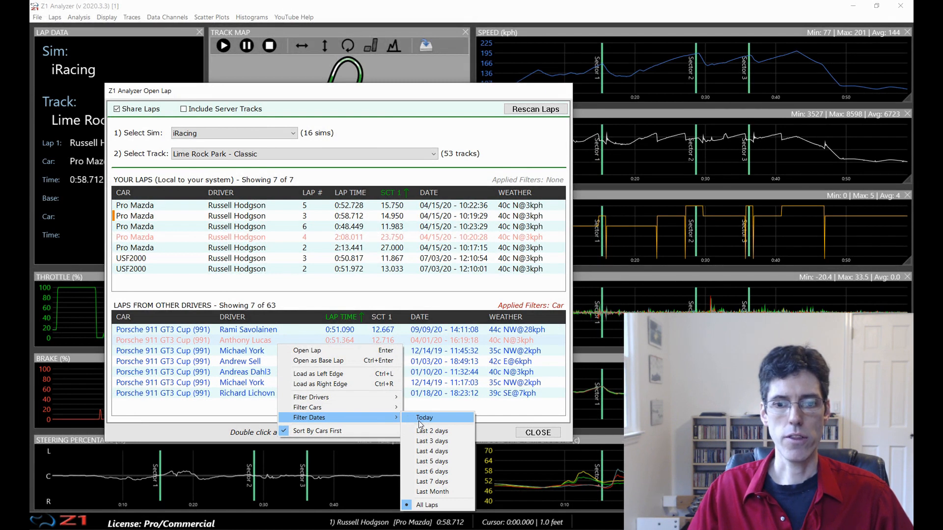
{"action": "mouse_move", "coordinate": [427, 505]}
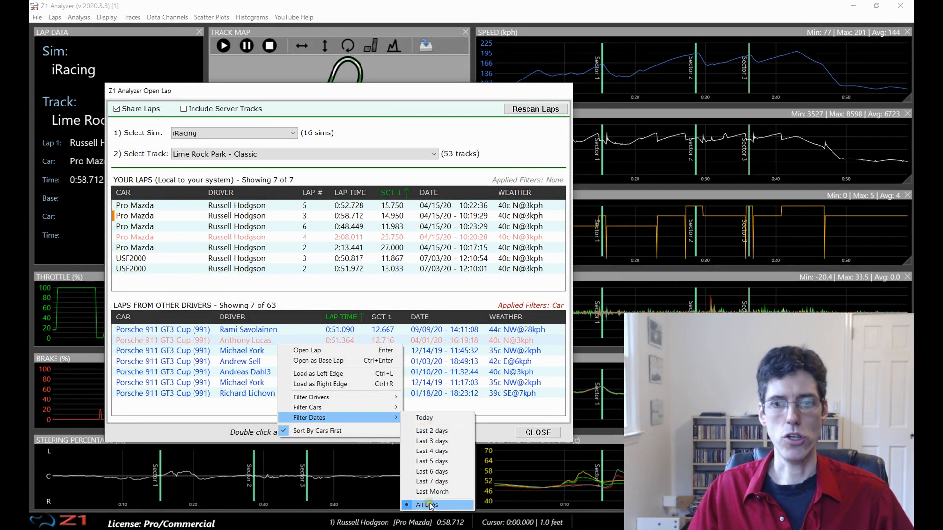
Step: Show all cars and apply the Last Month date filter, leaving 5 of 63 laps
{"action": "left_click", "coordinate": [426, 504]}
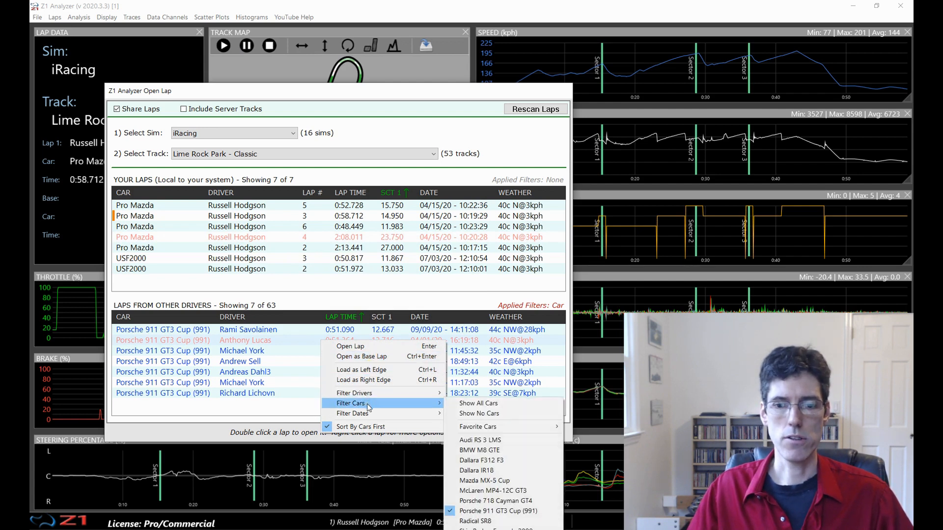
{"action": "left_click", "coordinate": [477, 403]}
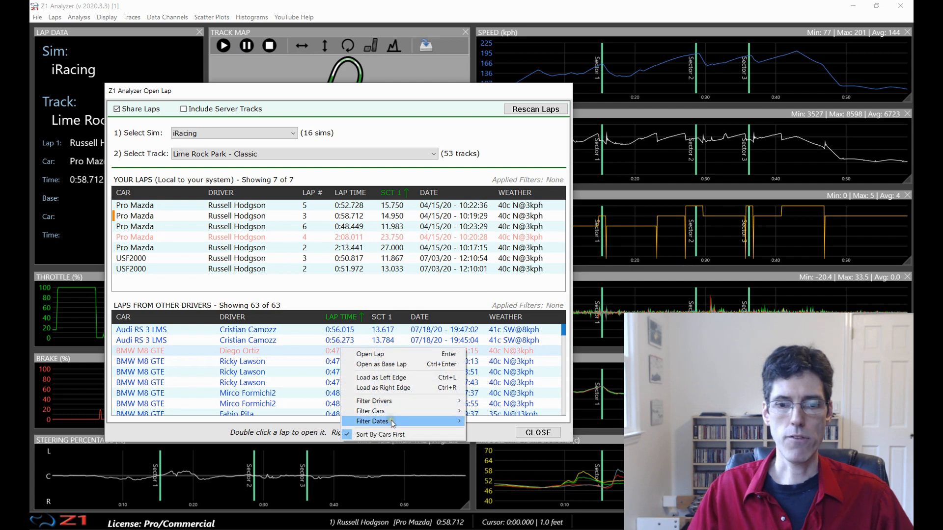
{"action": "mouse_move", "coordinate": [373, 421]}
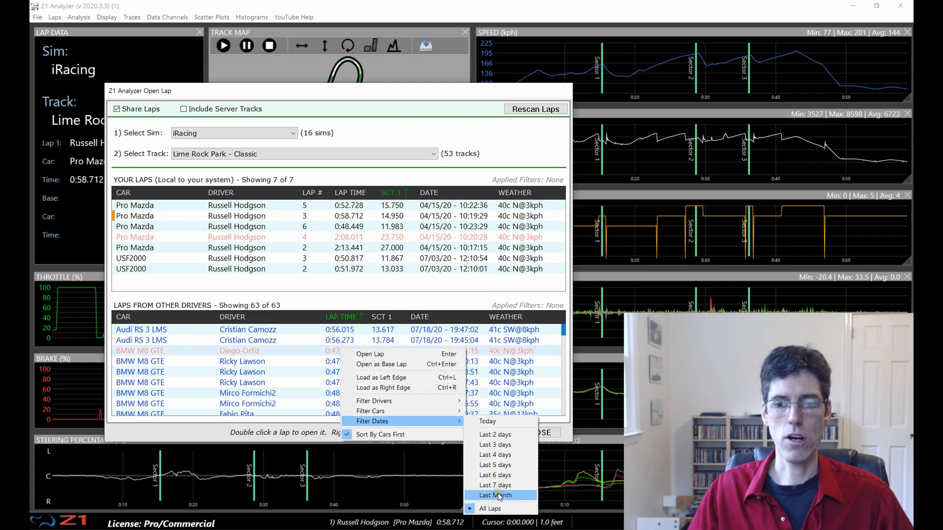
{"action": "left_click", "coordinate": [494, 496]}
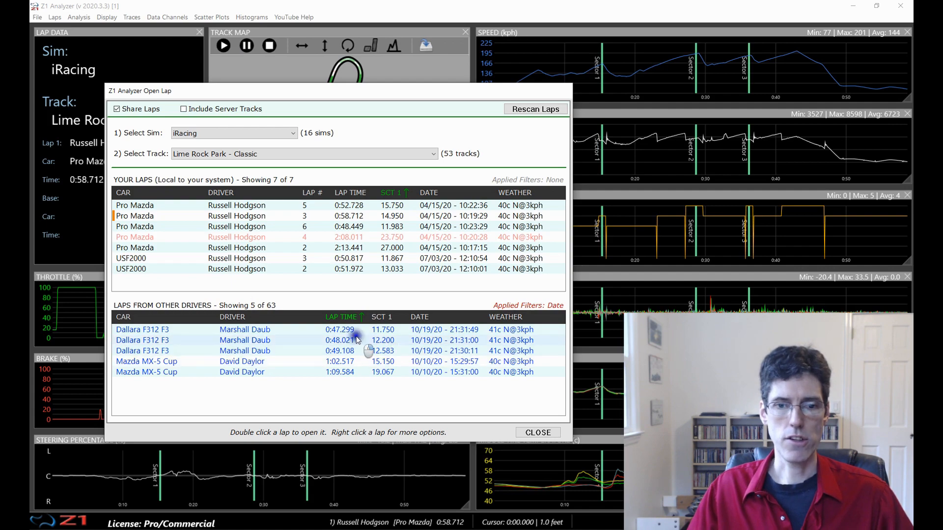
Step: Apply driver and car filters together so the list reports 'No laps were found' (0 of 63)
{"action": "right_click", "coordinate": [339, 340]}
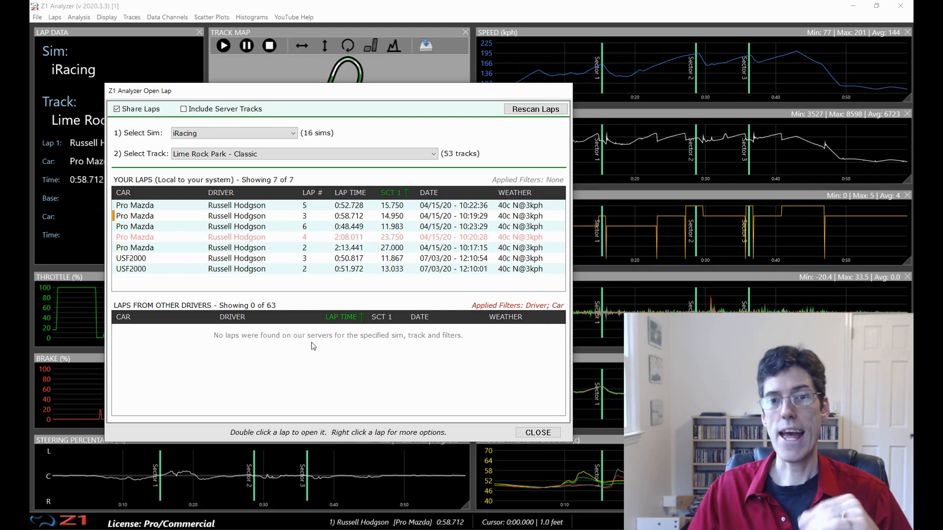
{"action": "mouse_move", "coordinate": [300, 341]}
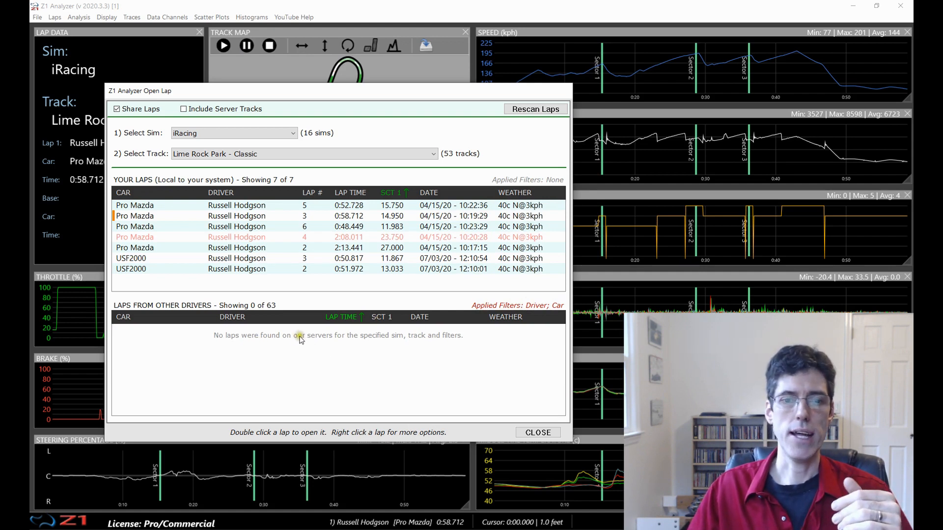
{"action": "right_click", "coordinate": [294, 336]}
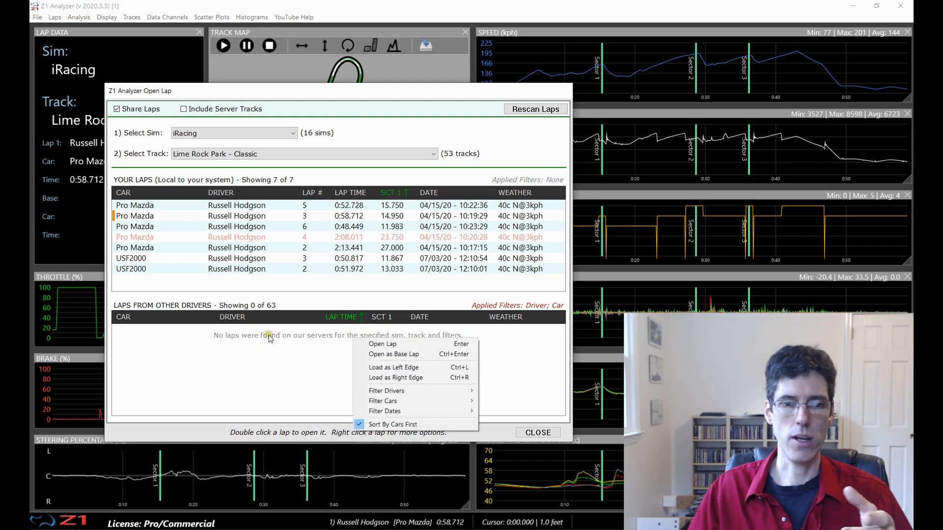
{"action": "mouse_move", "coordinate": [394, 354]}
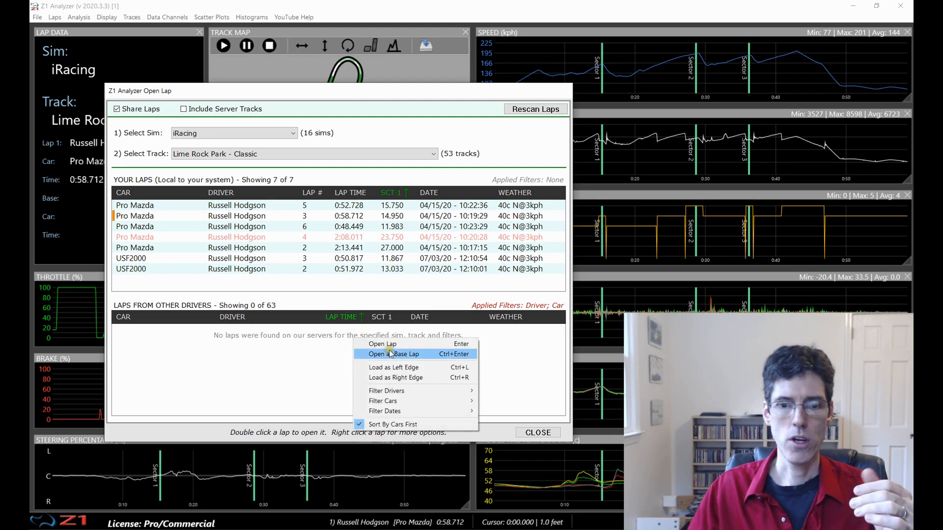